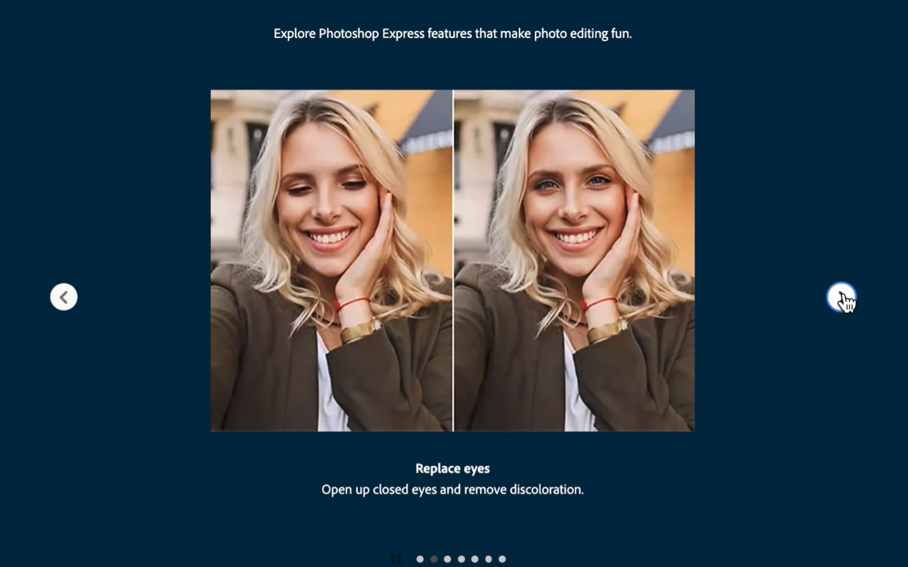
Advance the onboarding carousel past the eye-replacement and smart-cuts slides
{"action": "left_click", "coordinate": [841, 297]}
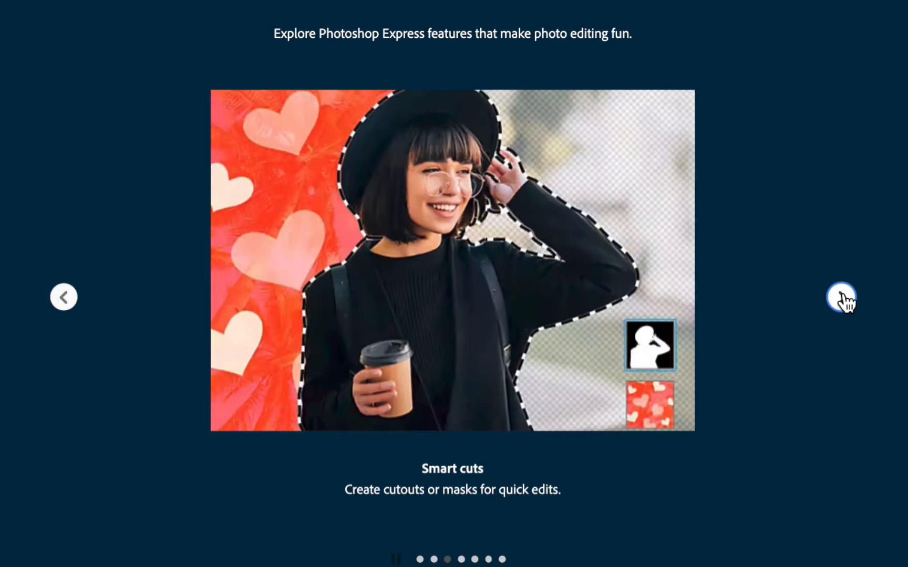
{"action": "left_click", "coordinate": [840, 297]}
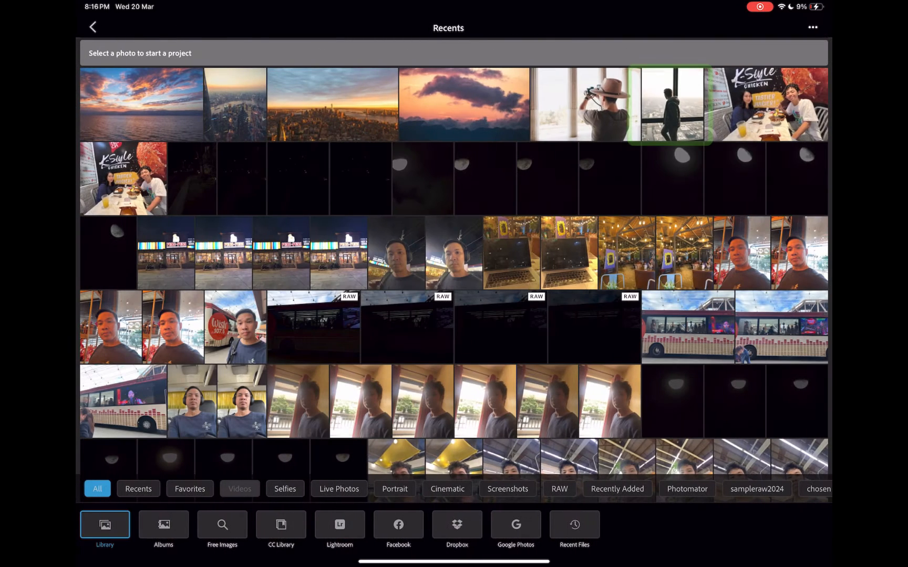
Open the man-at-window photo from Recents and show its Cutout choices
{"action": "left_click", "coordinate": [672, 104]}
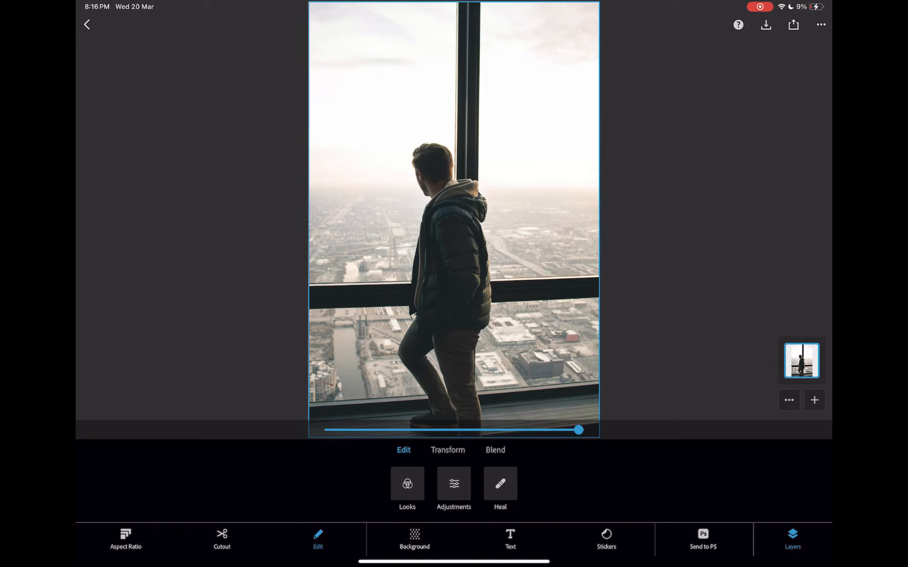
{"action": "left_click", "coordinate": [222, 539]}
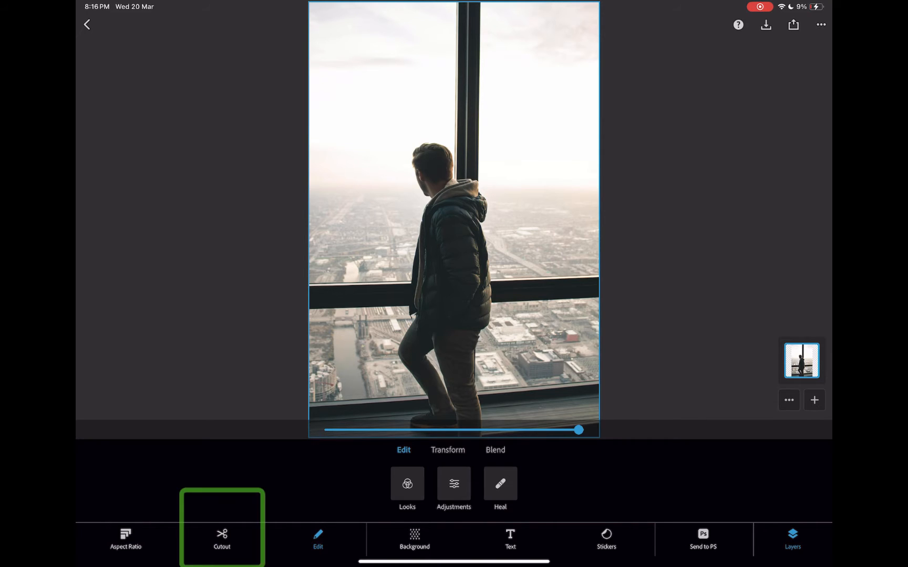
{"action": "left_click", "coordinate": [221, 539]}
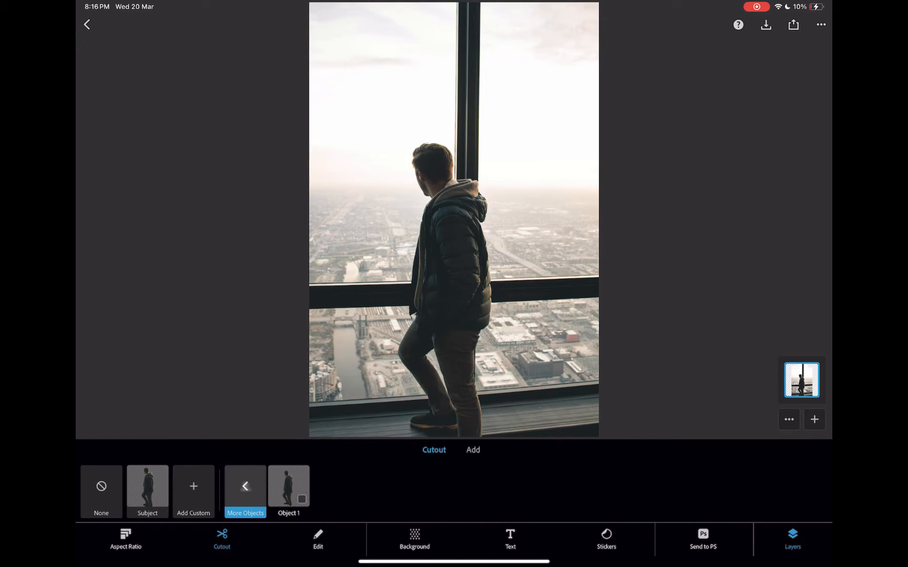
Cut out Object 1, the man with the window frame, and open Add refinement
{"action": "left_click", "coordinate": [289, 486]}
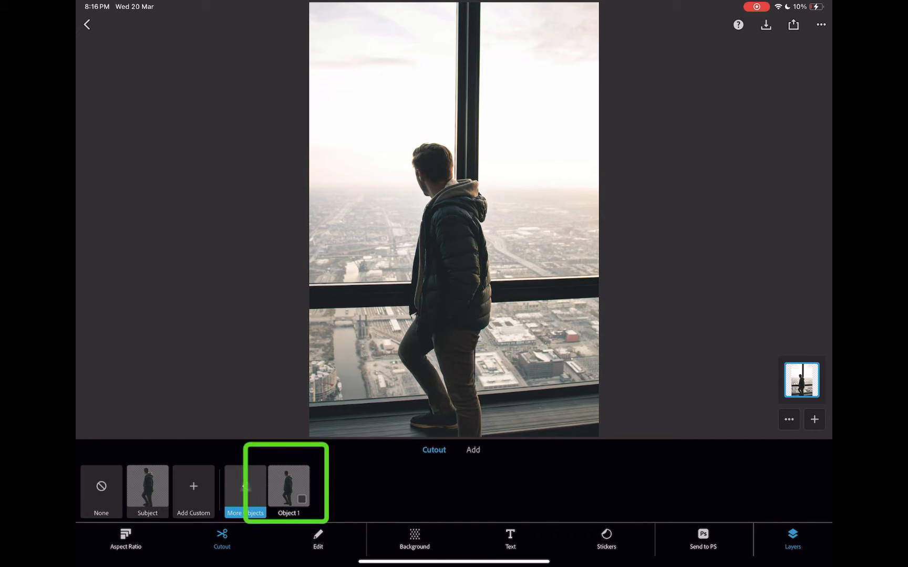
{"action": "left_click", "coordinate": [244, 486]}
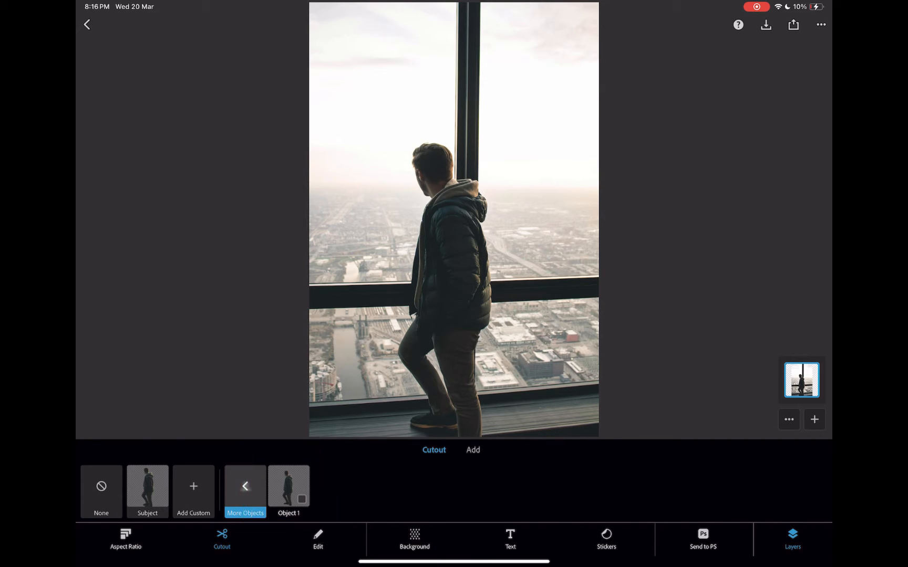
{"action": "left_click", "coordinate": [289, 486]}
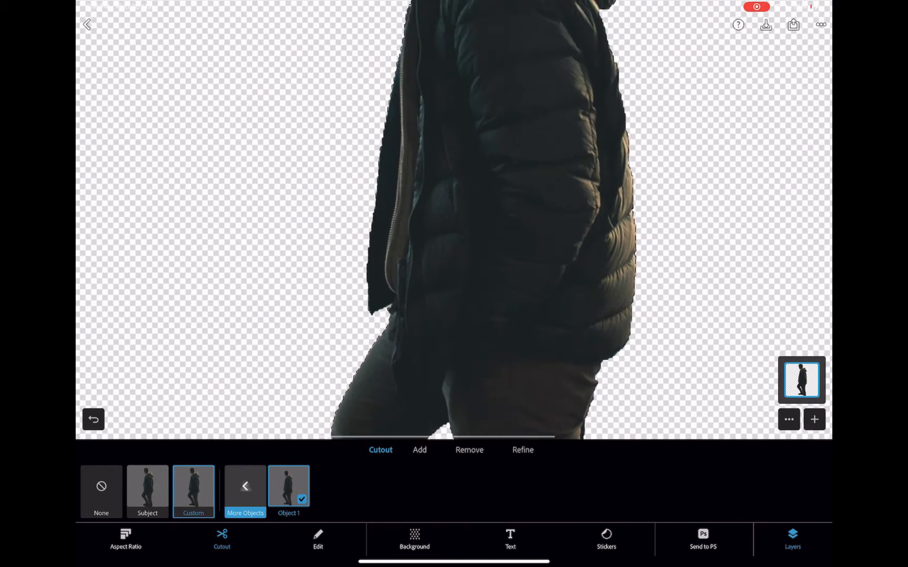
{"action": "left_click", "coordinate": [419, 450]}
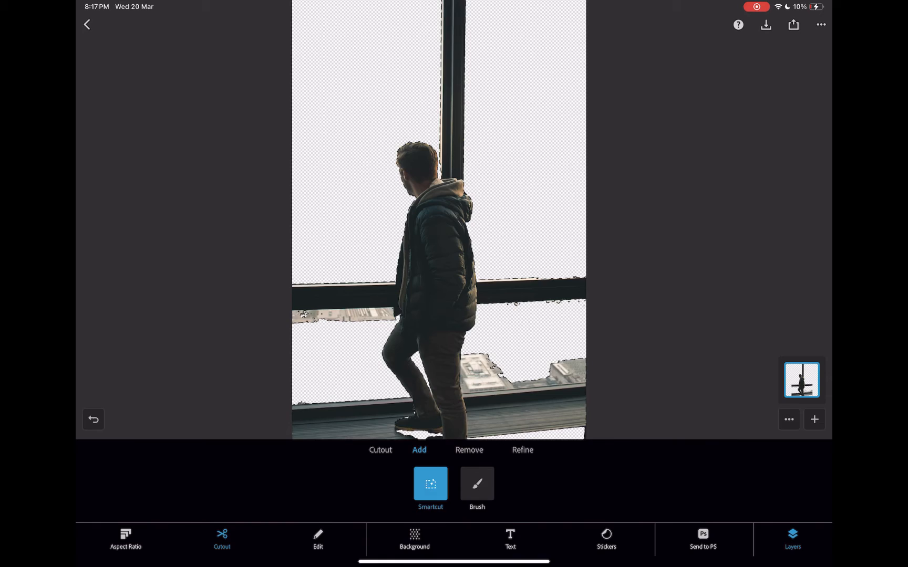
Brush away leftover city fragments from the cutout using Remove
{"action": "left_click", "coordinate": [476, 486]}
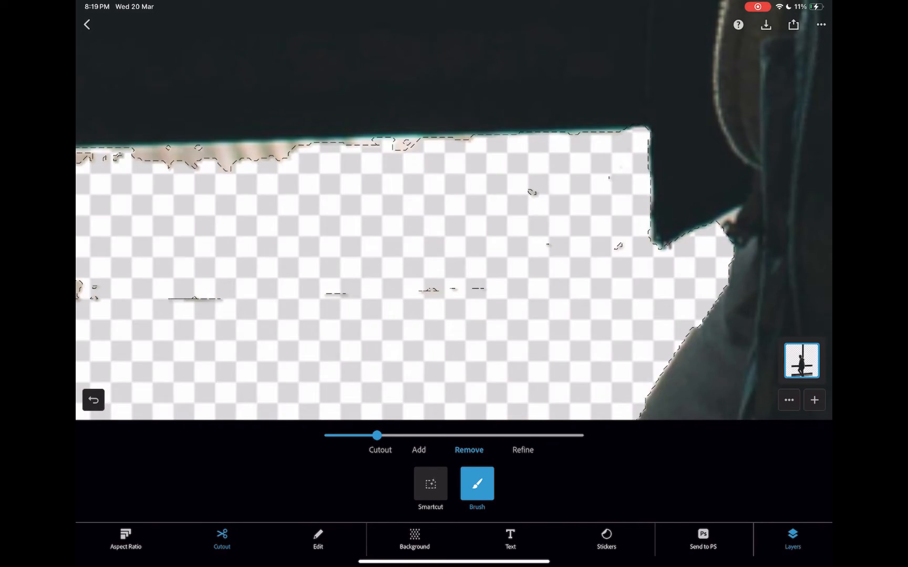
{"action": "left_click", "coordinate": [419, 450]}
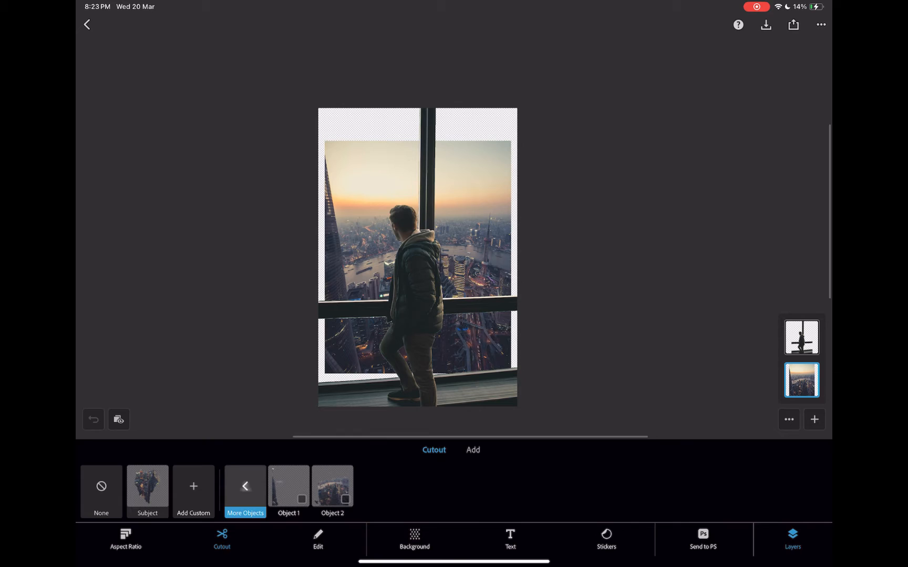
Scale the sunset city layer to fill the window, then return home
{"action": "left_click", "coordinate": [317, 538]}
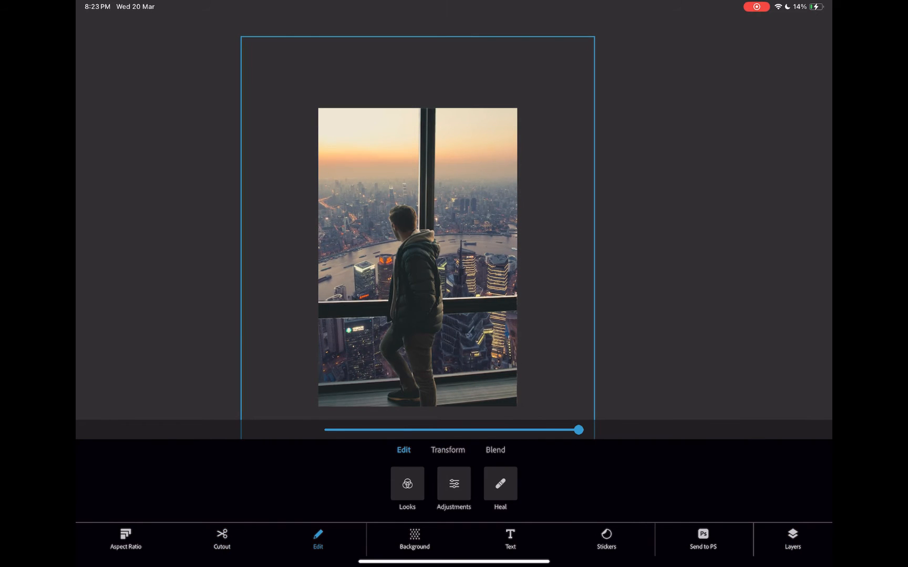
{"action": "left_click", "coordinate": [222, 540]}
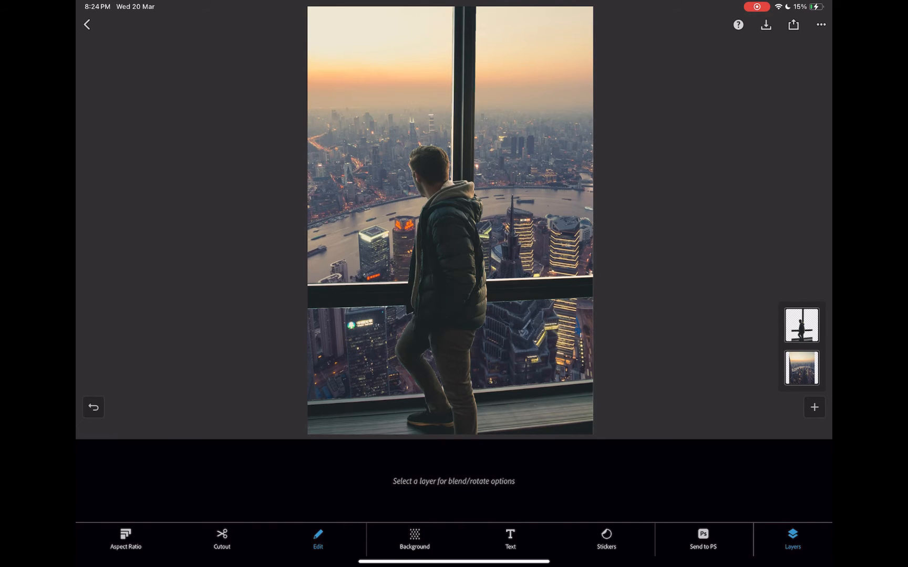
{"action": "left_click", "coordinate": [87, 24]}
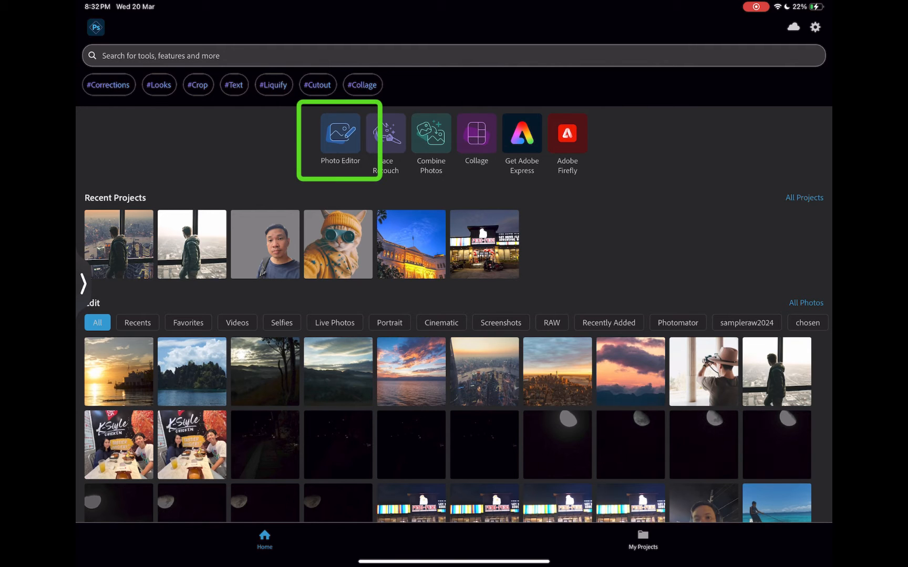
Open the boat photo, preview Subject, Sky, Background masks and Blur, then start a custom selection
{"action": "left_click", "coordinate": [340, 134]}
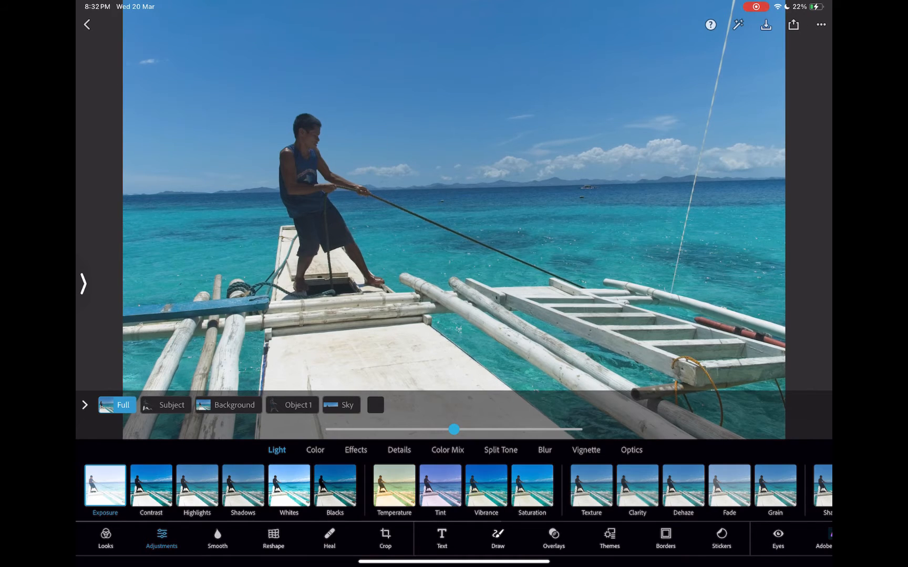
{"action": "left_click", "coordinate": [172, 404]}
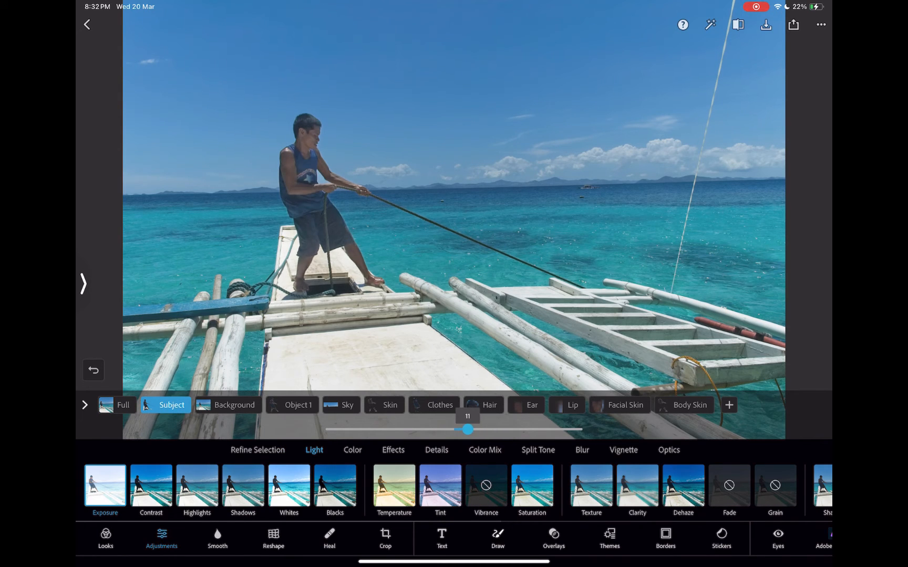
{"action": "left_click", "coordinate": [341, 424]}
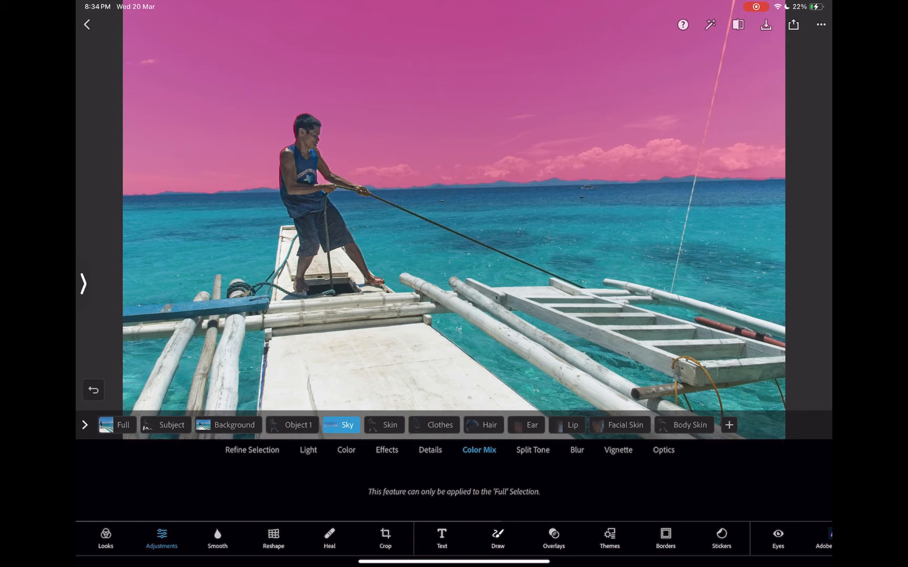
{"action": "left_click", "coordinate": [226, 425]}
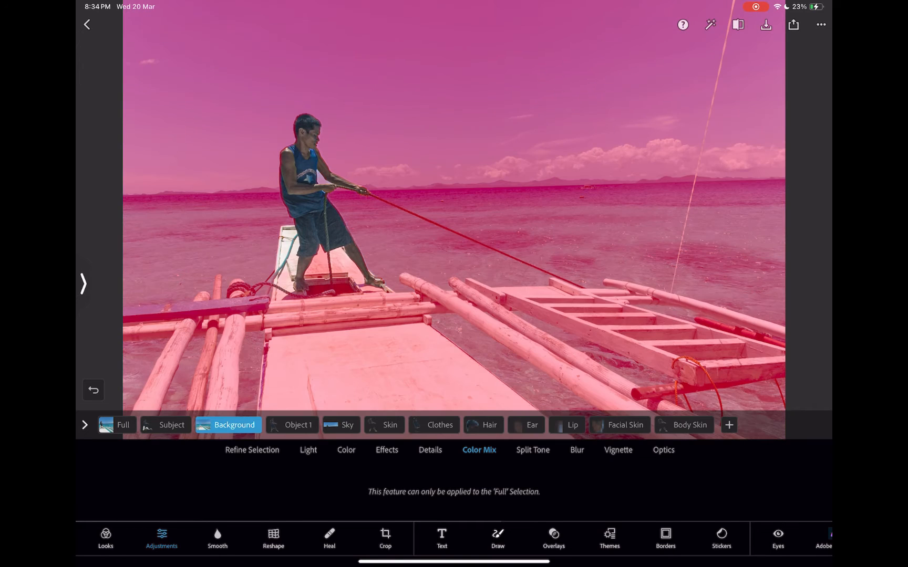
{"action": "left_click", "coordinate": [575, 450]}
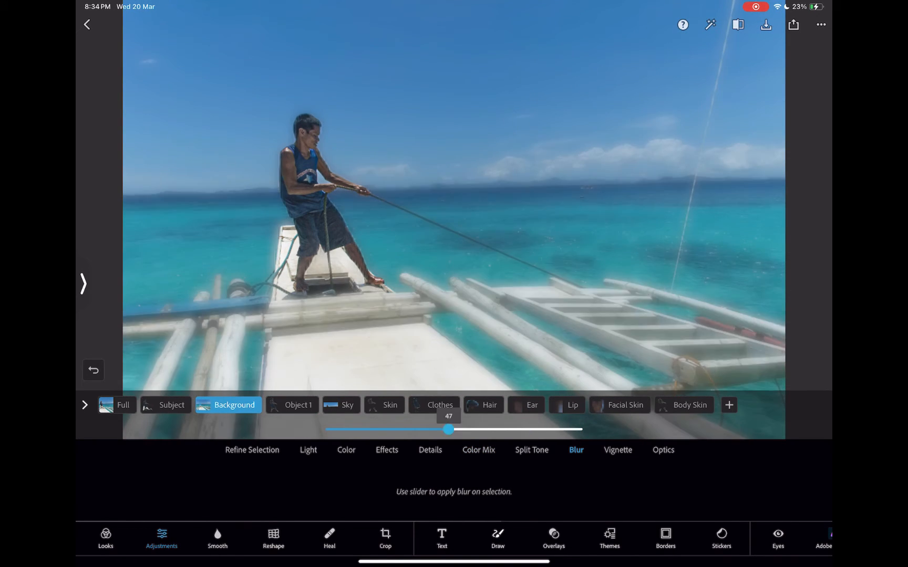
{"action": "left_click", "coordinate": [341, 404]}
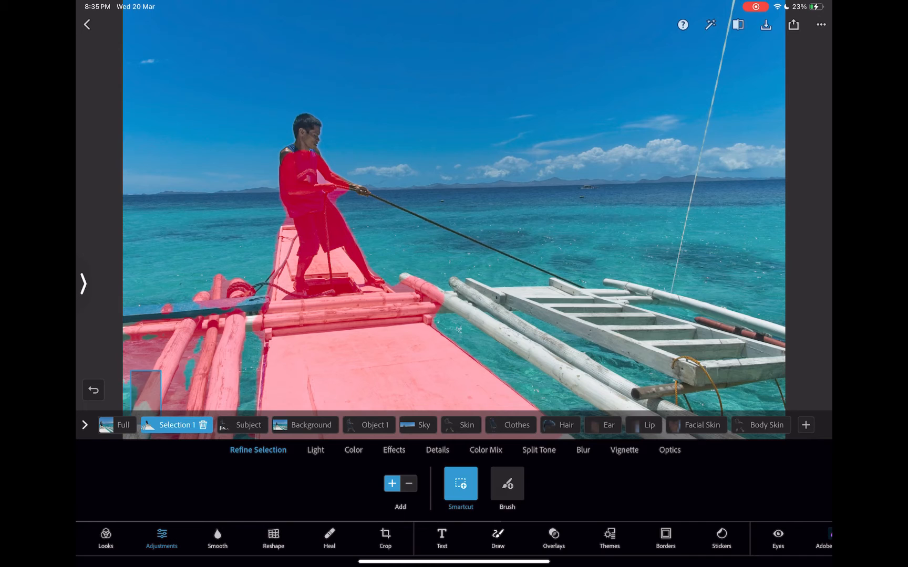
Set Highlights to -20 for Selection 1 under Light adjustments
{"action": "left_click", "coordinate": [315, 452]}
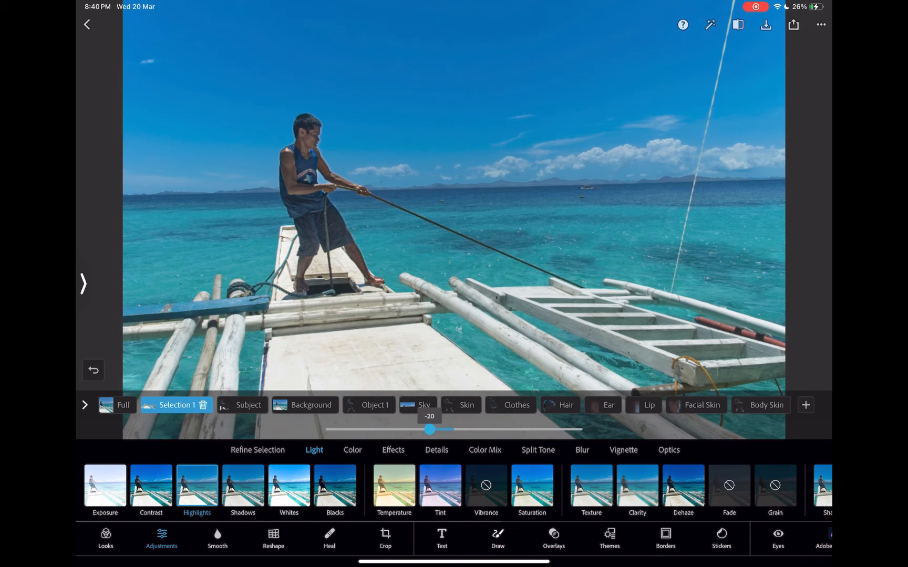
{"action": "left_click", "coordinate": [392, 452]}
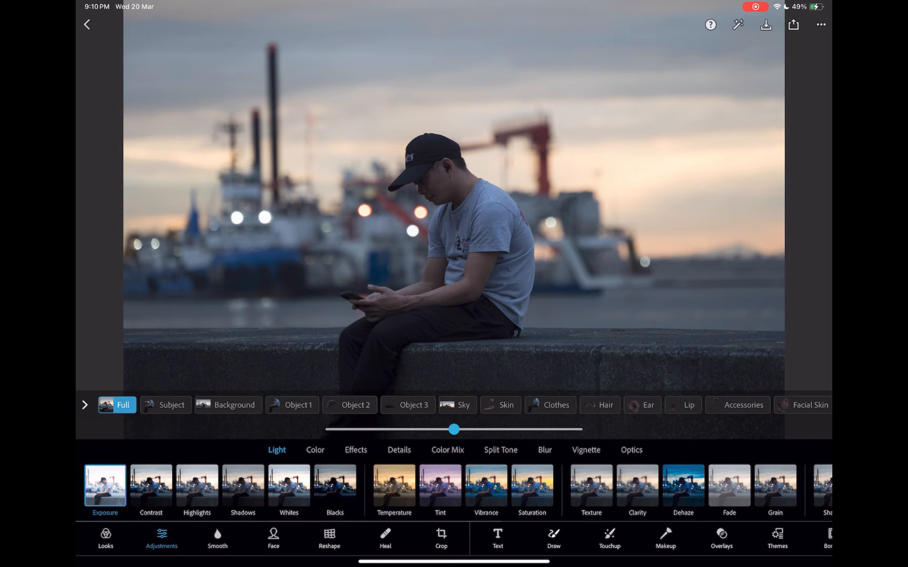
{"action": "left_click", "coordinate": [172, 405]}
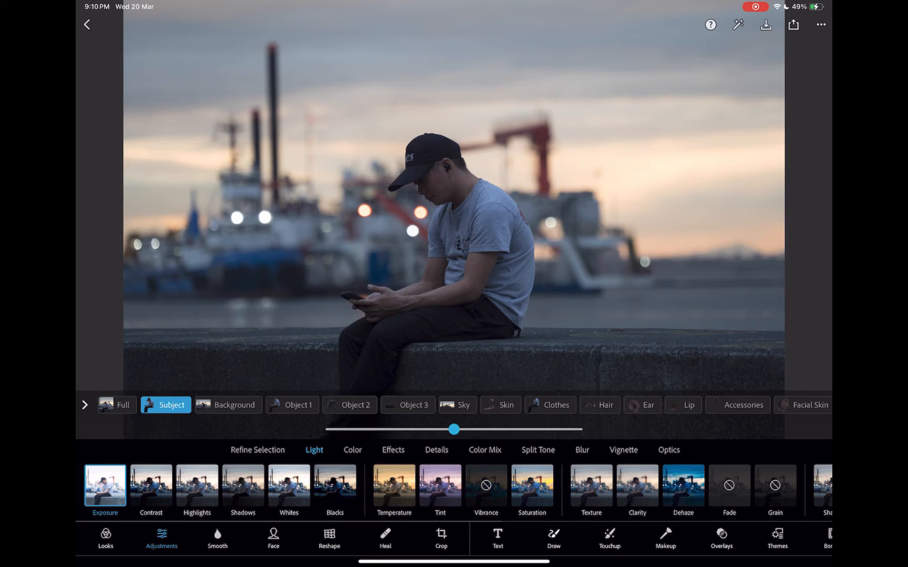
{"action": "left_click", "coordinate": [227, 404]}
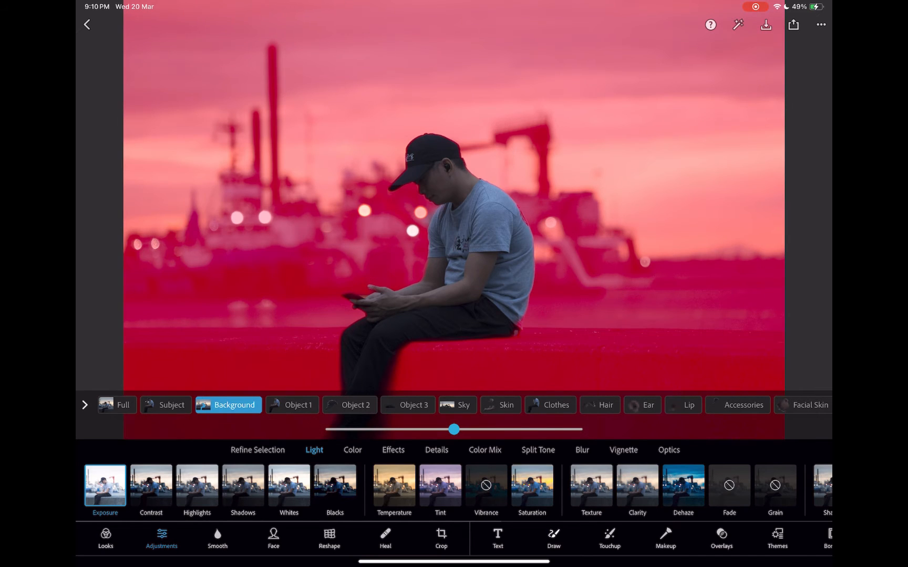
{"action": "left_click", "coordinate": [297, 405]}
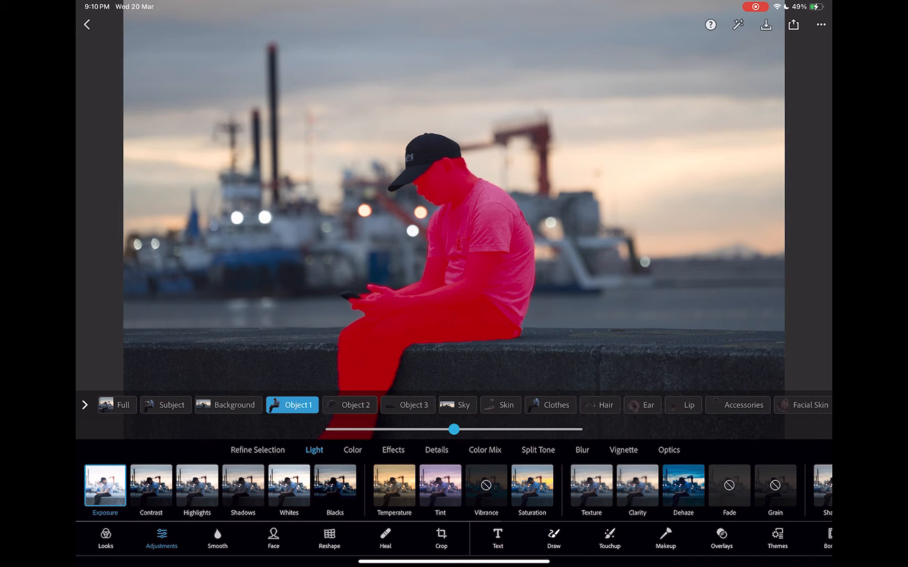
{"action": "left_click", "coordinate": [353, 404]}
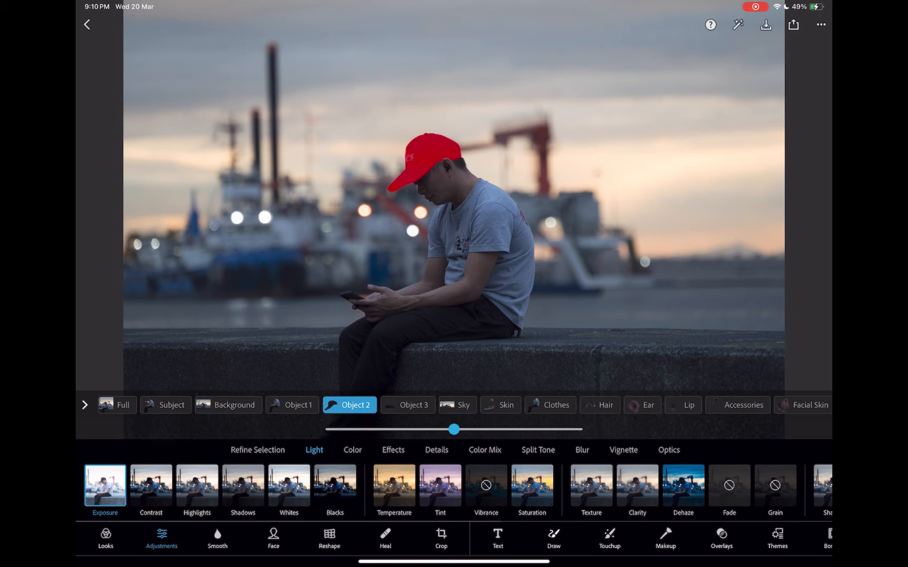
{"action": "left_click", "coordinate": [457, 404]}
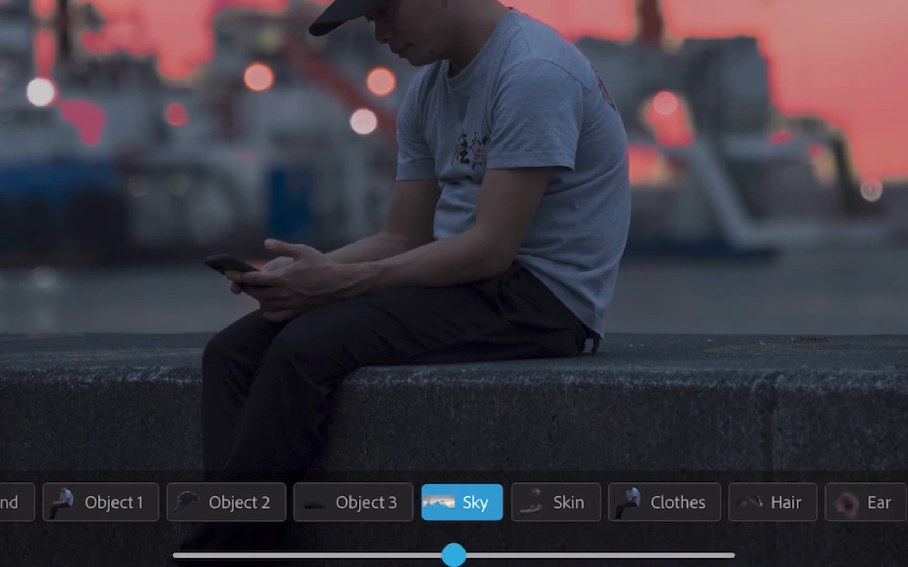
{"action": "left_click", "coordinate": [227, 404]}
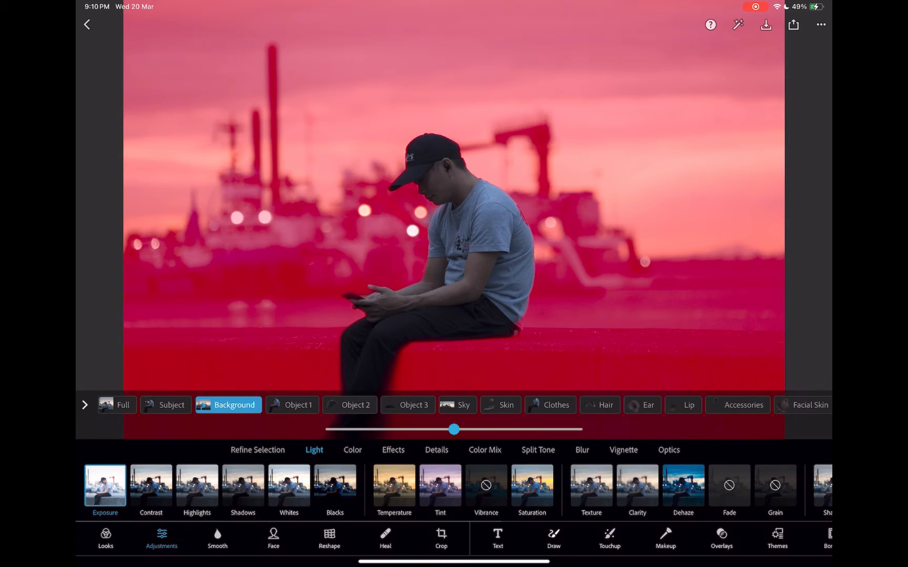
{"action": "left_click", "coordinate": [292, 404]}
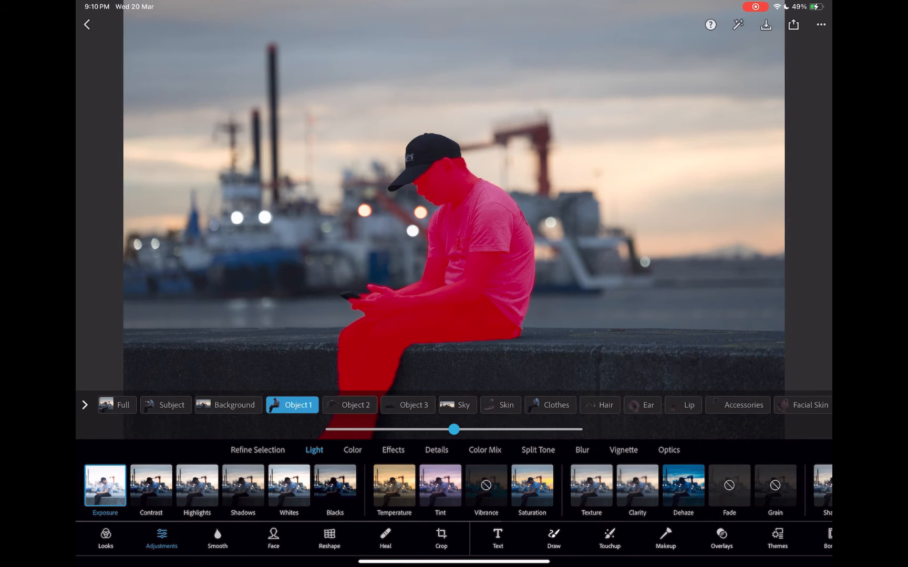
{"action": "left_click", "coordinate": [356, 405]}
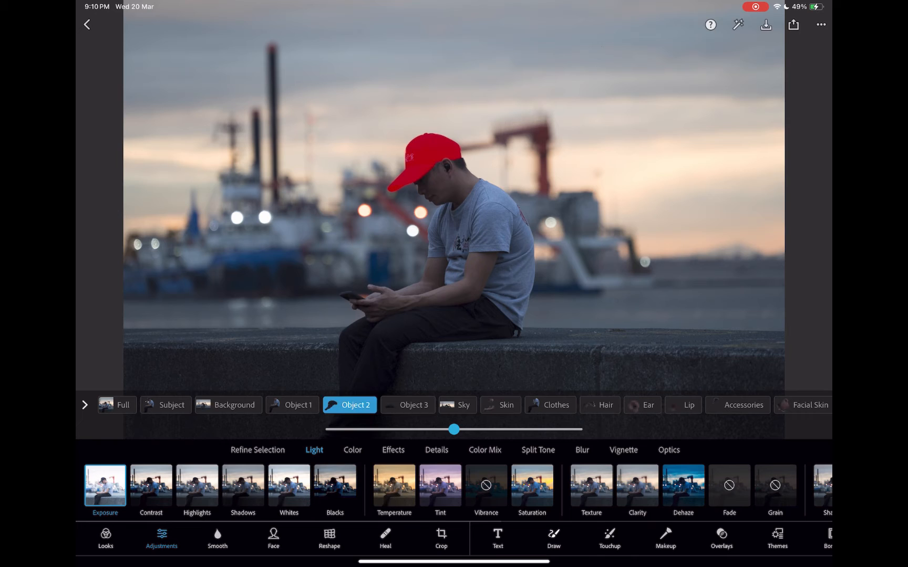
{"action": "left_click", "coordinate": [457, 404]}
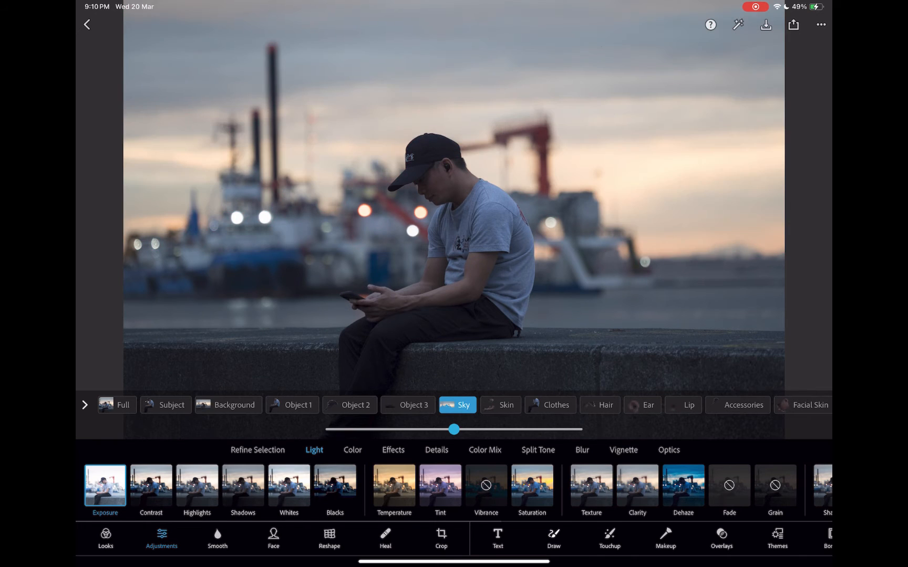
{"action": "left_click", "coordinate": [549, 404]}
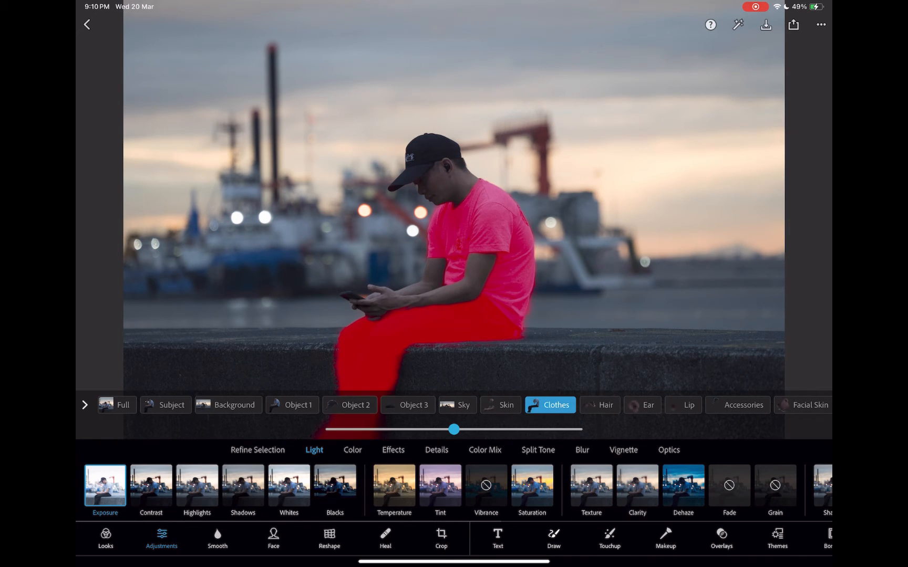
{"action": "left_click", "coordinate": [643, 405]}
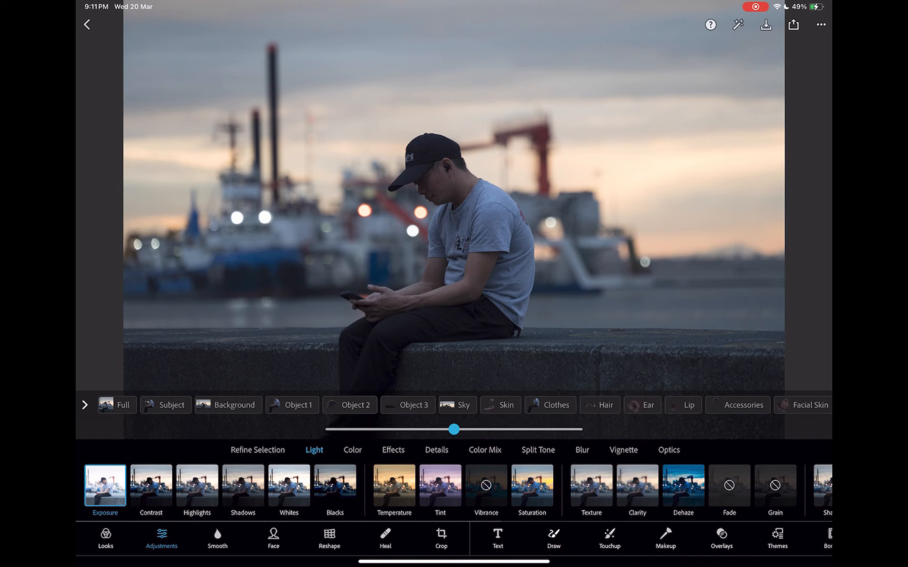
Raise Exposure on the man and Shadows on the cap, add a boats selection, return home
{"action": "left_click", "coordinate": [291, 405]}
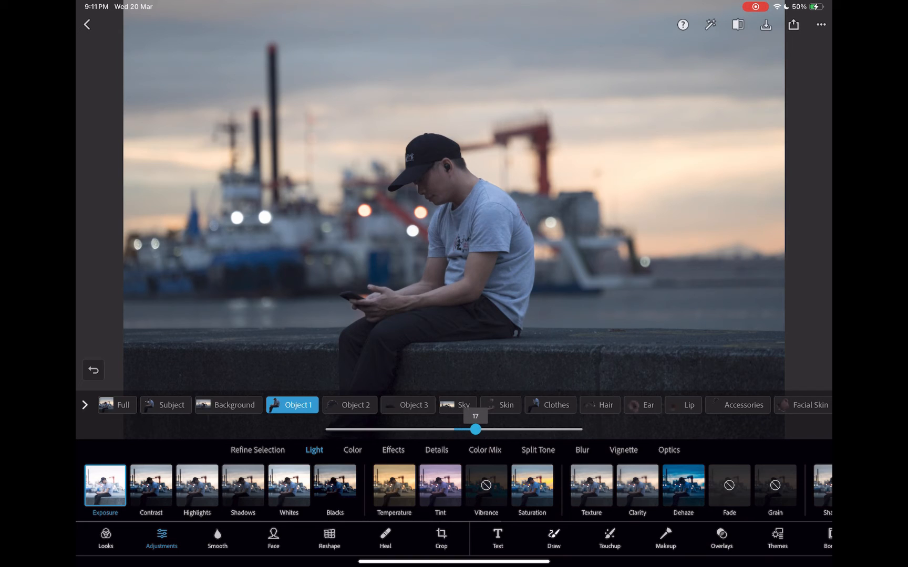
{"action": "left_click", "coordinate": [350, 405]}
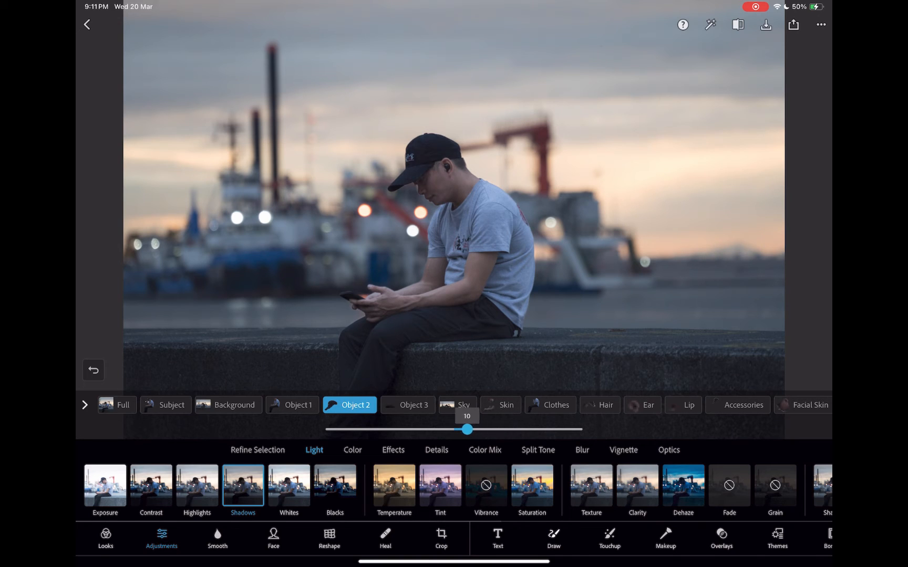
{"action": "left_click", "coordinate": [407, 404]}
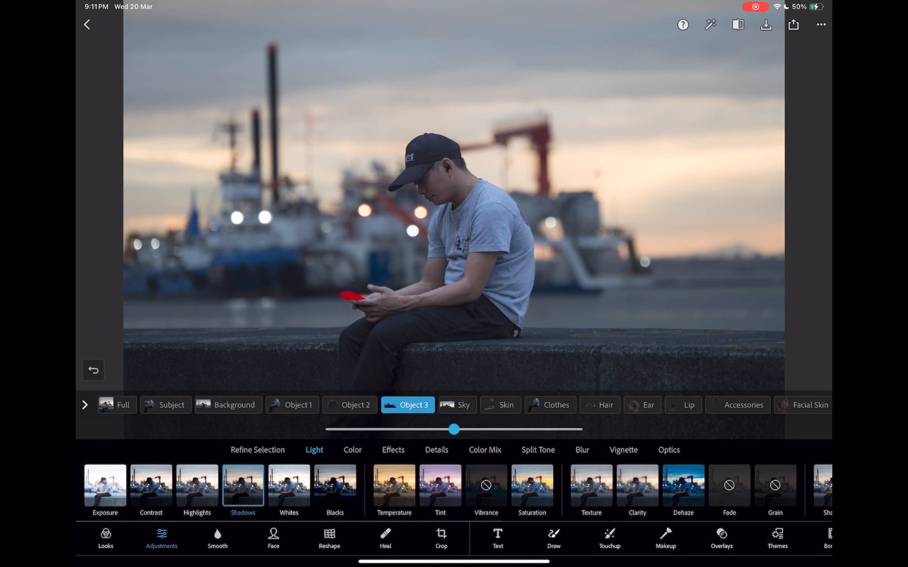
{"action": "left_click", "coordinate": [457, 404]}
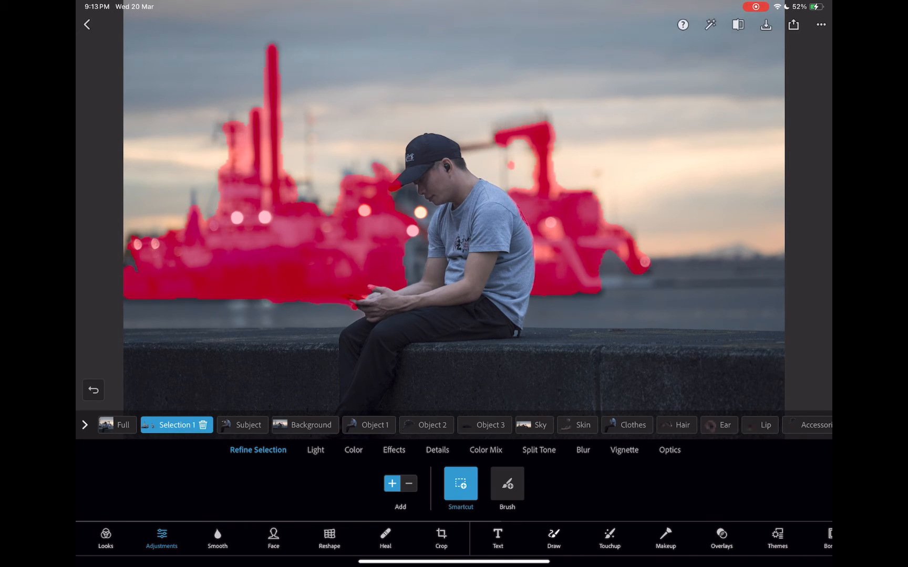
{"action": "left_click", "coordinate": [87, 24]}
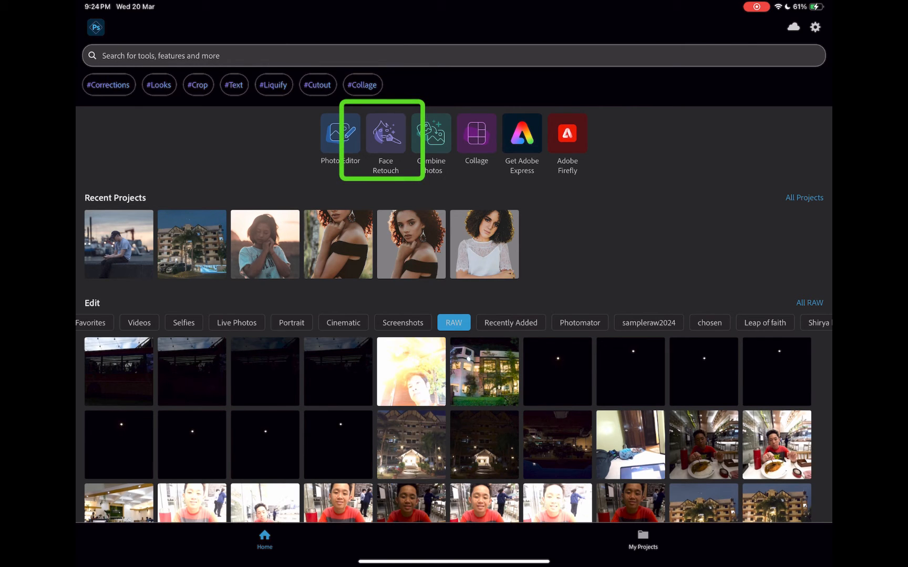
Open the freckled portrait in Face Retouch, apply Smooth > Face, and brush-smooth the forehead
{"action": "left_click", "coordinate": [385, 134]}
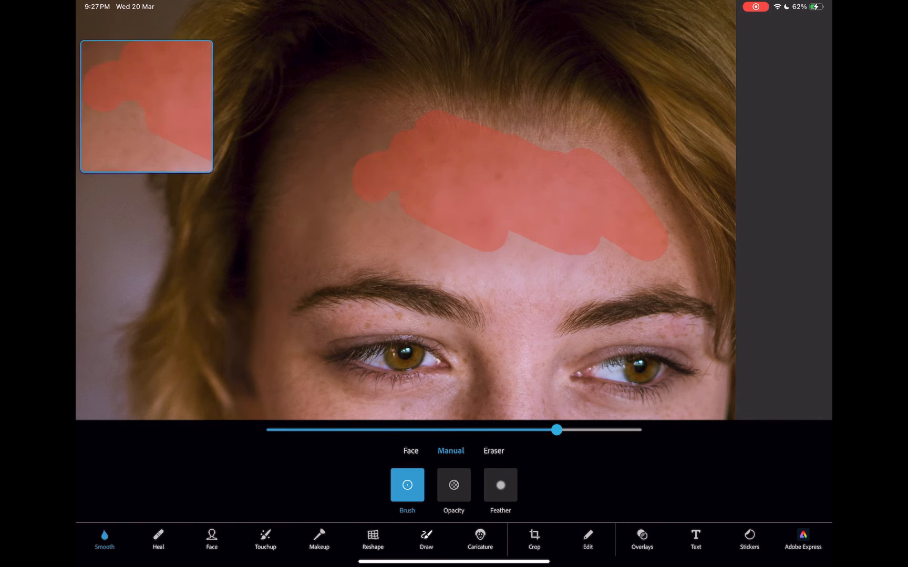
{"action": "left_click", "coordinate": [409, 451]}
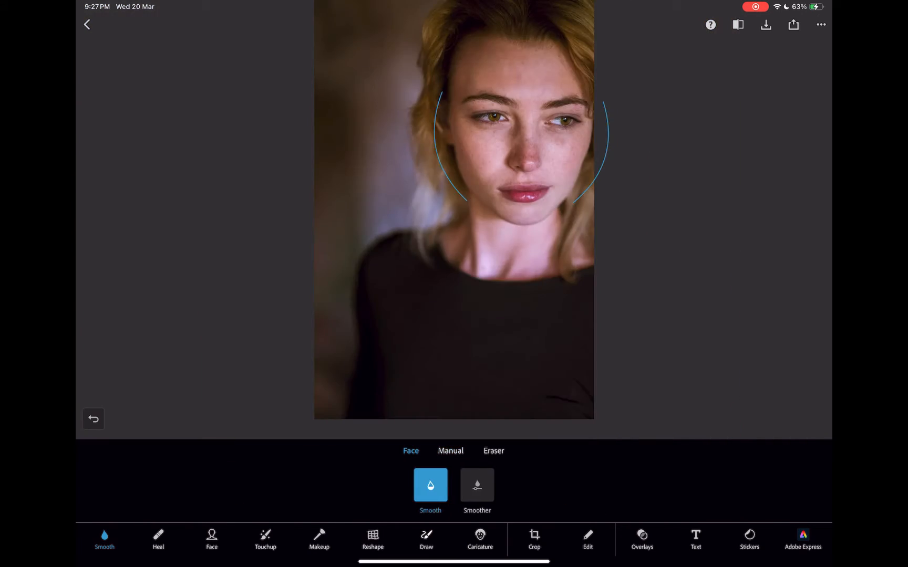
{"action": "left_click", "coordinate": [450, 451]}
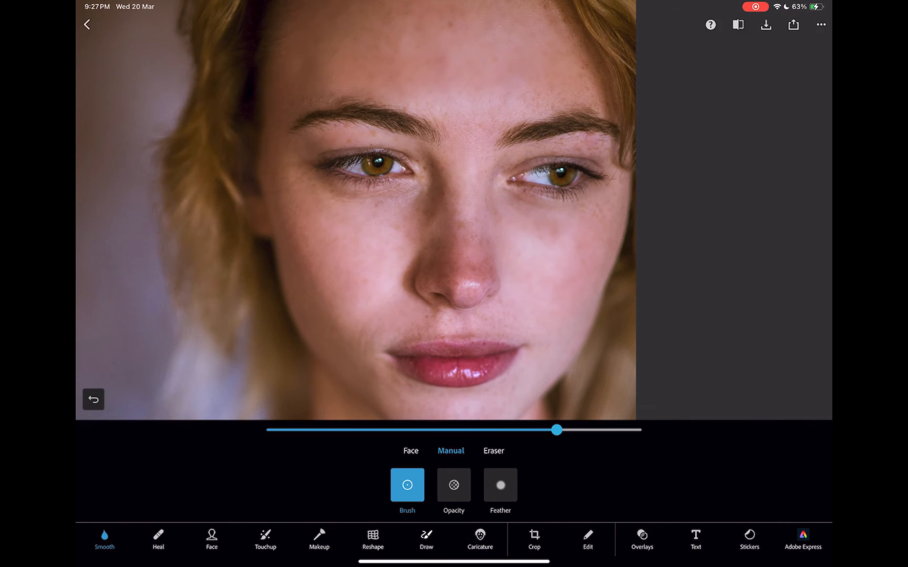
{"action": "left_click", "coordinate": [158, 539]}
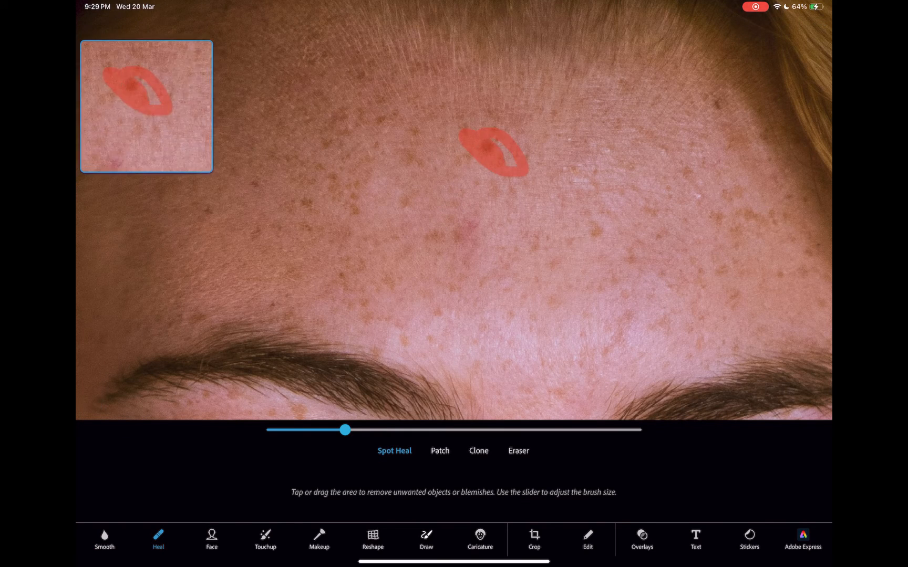
Fix forehead and cheek blemishes with Patch and Clone, then open Face > Lips
{"action": "left_click", "coordinate": [439, 451]}
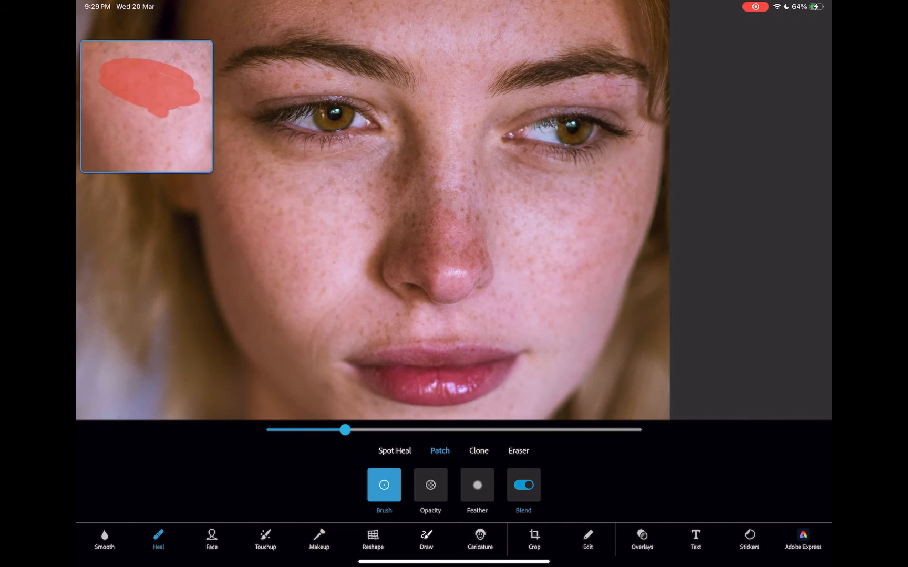
{"action": "left_click", "coordinate": [478, 450]}
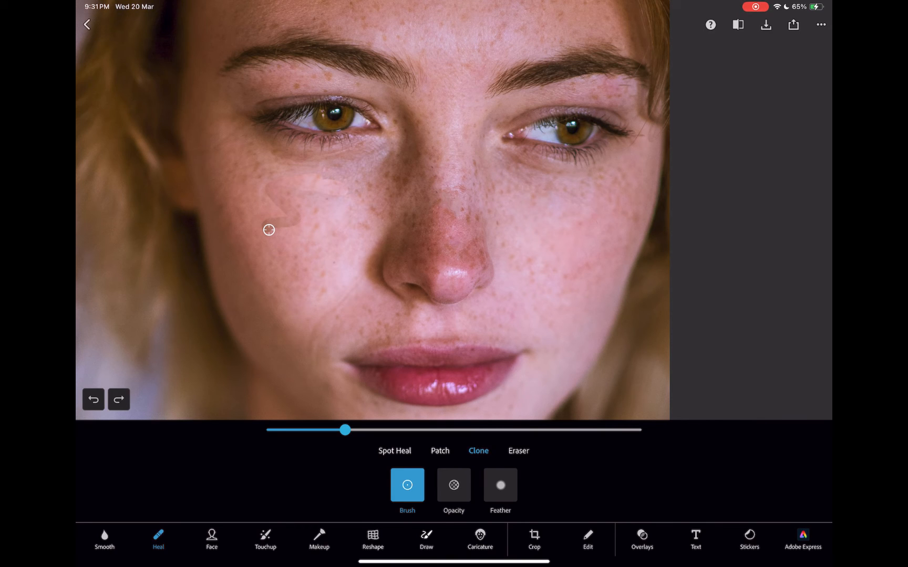
{"action": "left_click", "coordinate": [269, 229]}
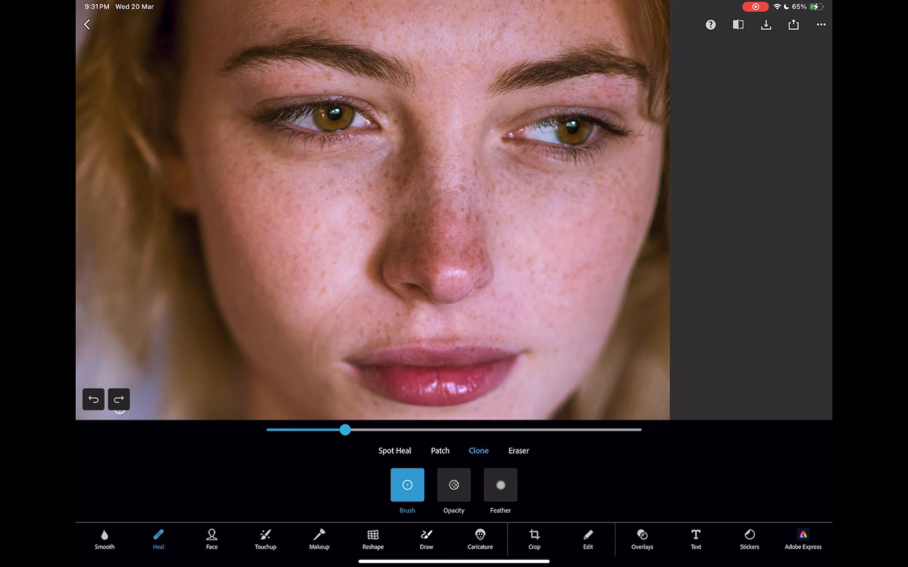
{"action": "left_click", "coordinate": [212, 543]}
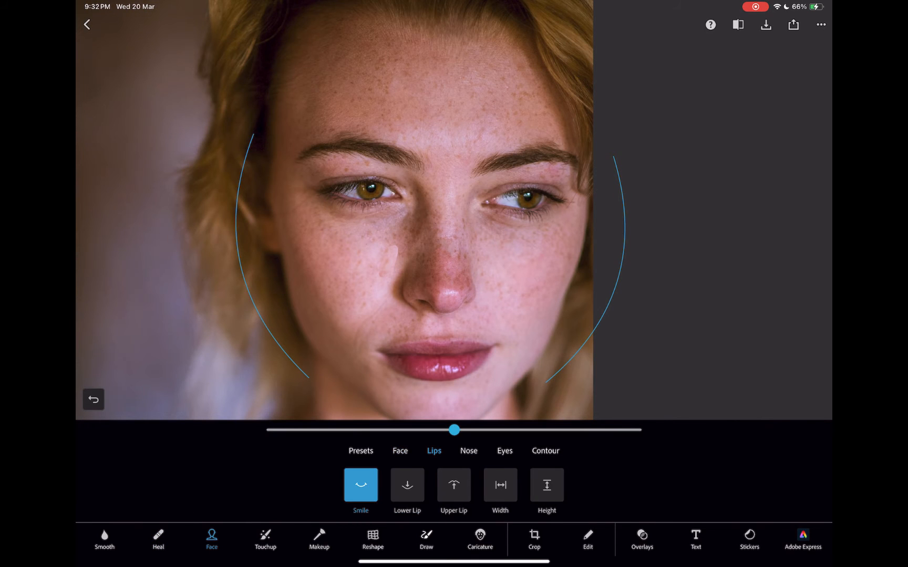
Try the face tilt and the up/down and left/right face shift options
{"action": "left_click", "coordinate": [399, 451]}
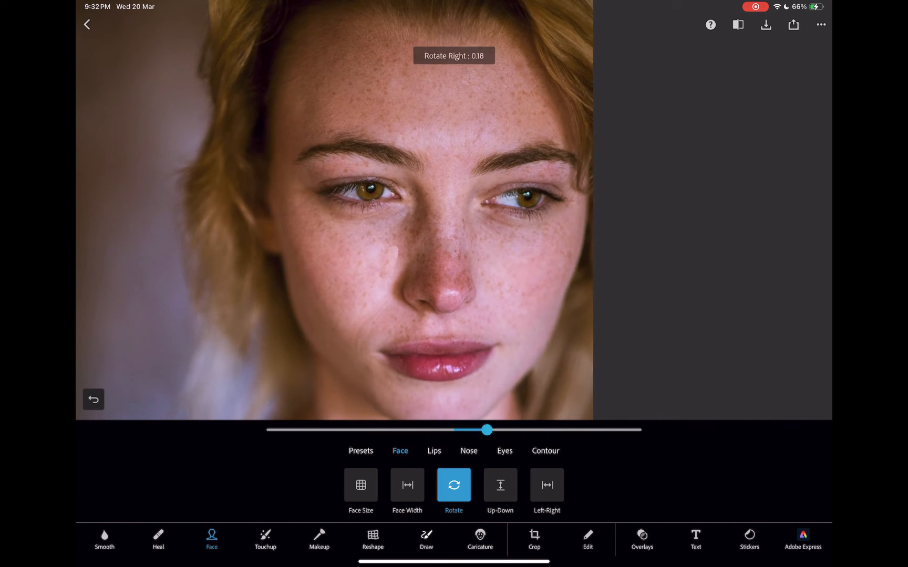
{"action": "left_click", "coordinate": [499, 490]}
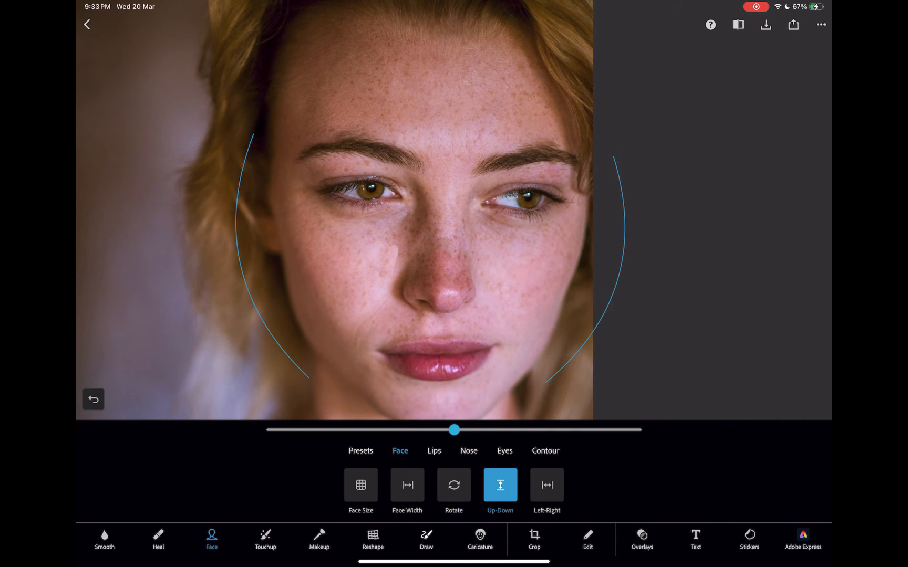
{"action": "left_click", "coordinate": [545, 485]}
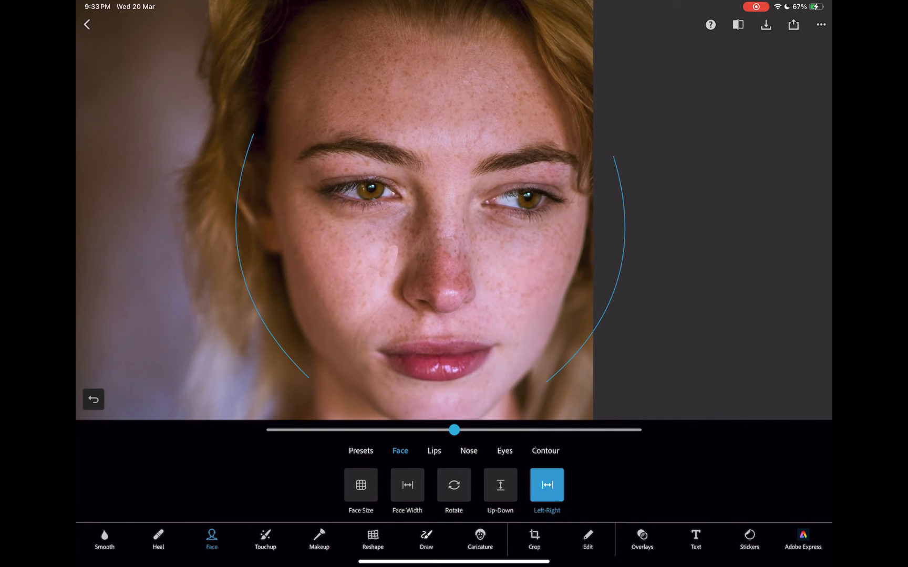
Set lower lip to -0.55, adjust nose height, and raise eye height to 0.70
{"action": "left_click", "coordinate": [434, 451]}
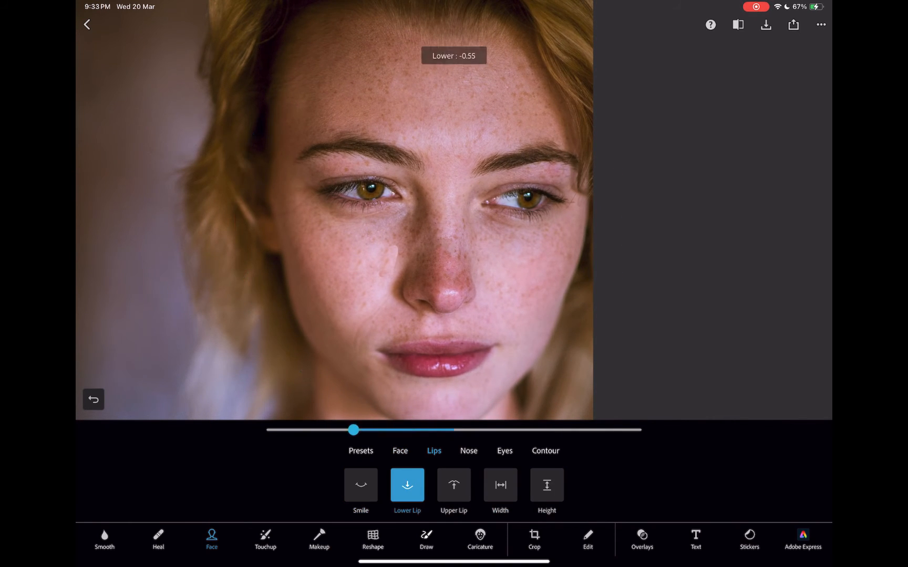
{"action": "left_click", "coordinate": [468, 450]}
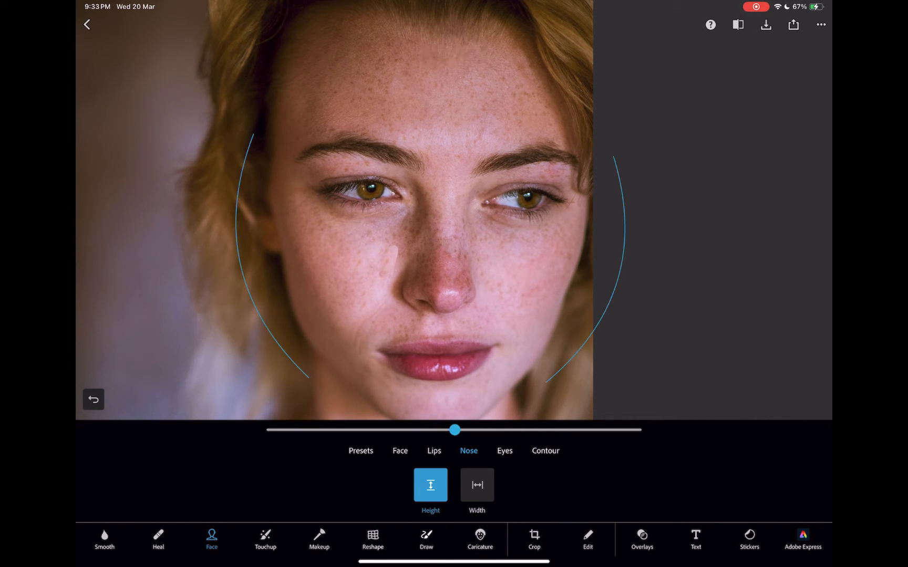
{"action": "left_click", "coordinate": [503, 451]}
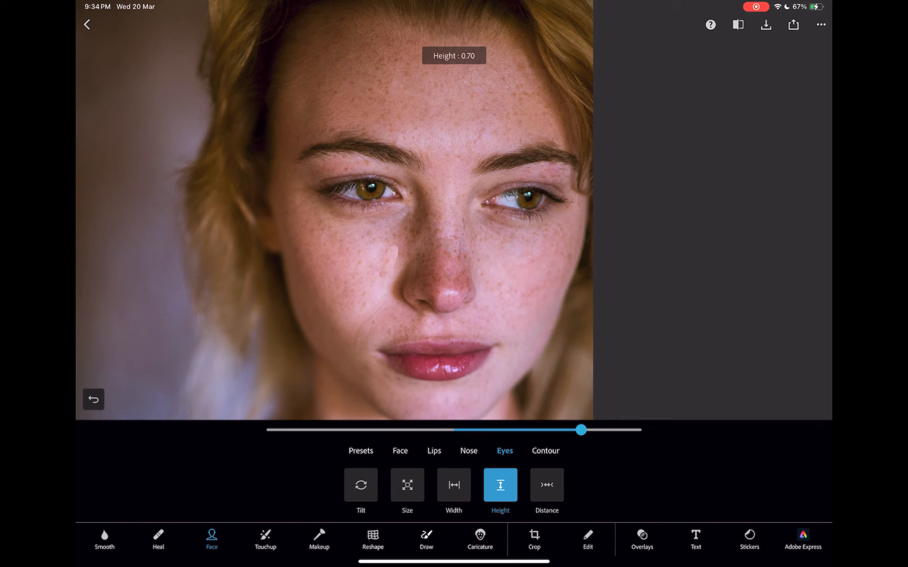
{"action": "left_click", "coordinate": [544, 489]}
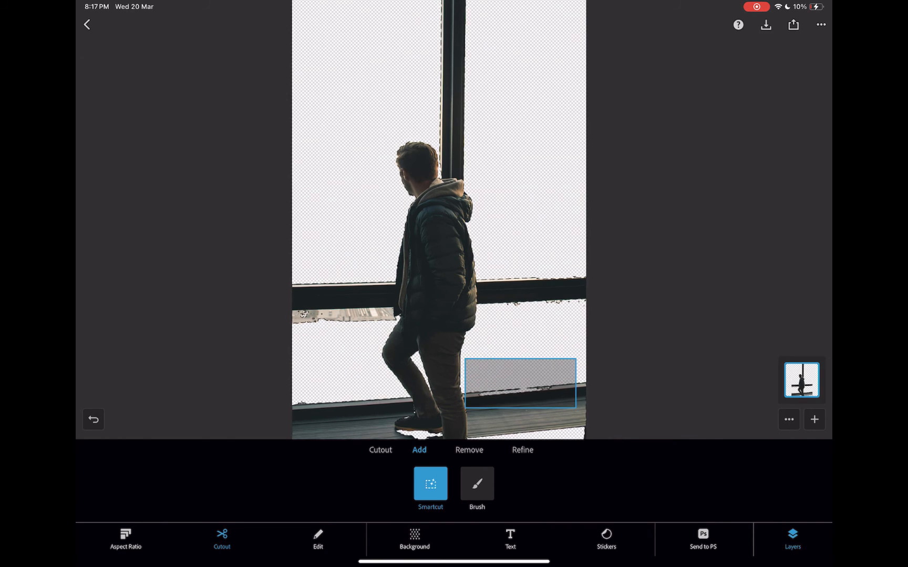
Add the boxed ledge area beside the man's leg to the cutout with Smartout
{"action": "left_click", "coordinate": [469, 450]}
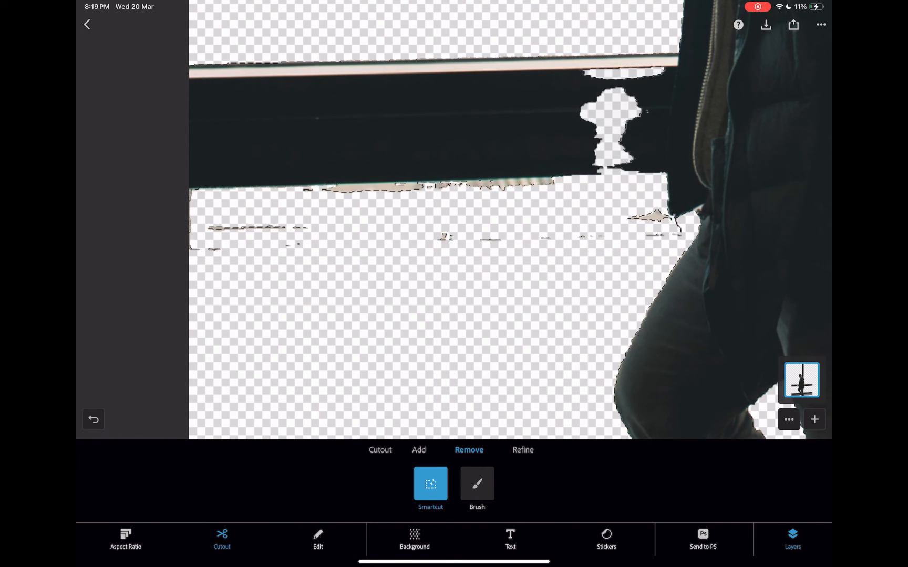
Box the leftover window bar and ledge scraps with Remove Smartout to delete them
{"action": "left_click", "coordinate": [476, 484]}
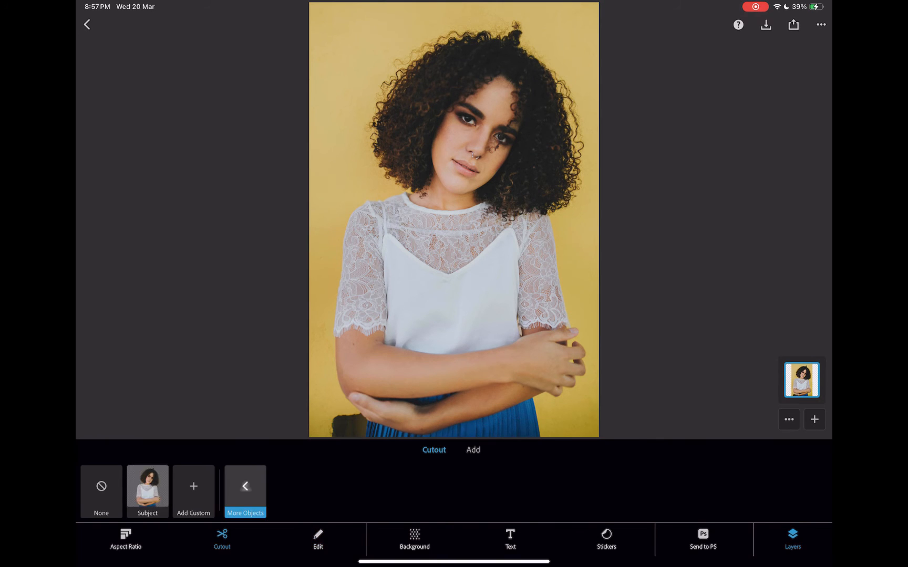
{"action": "left_click", "coordinate": [244, 489]}
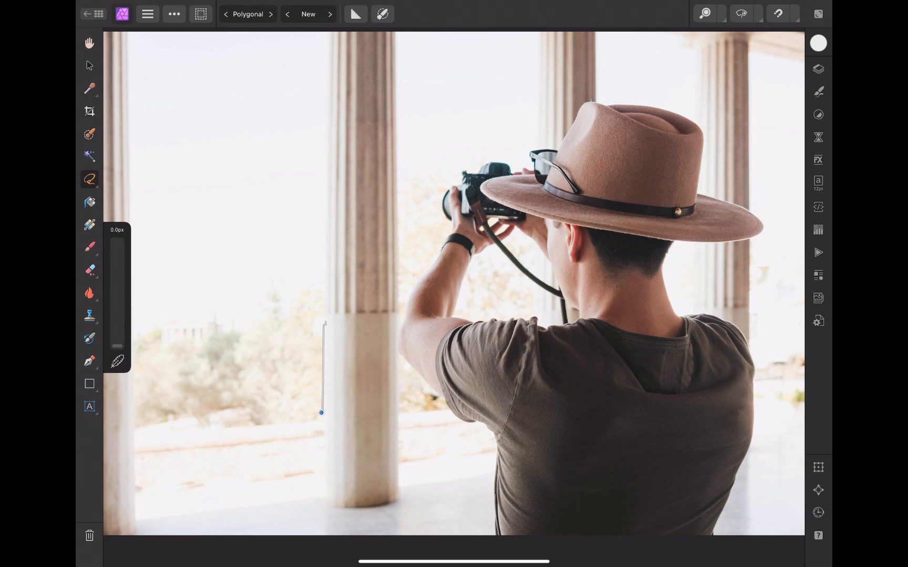
Place polygonal lasso points up the pillar edge and across its top
{"action": "left_click", "coordinate": [328, 123]}
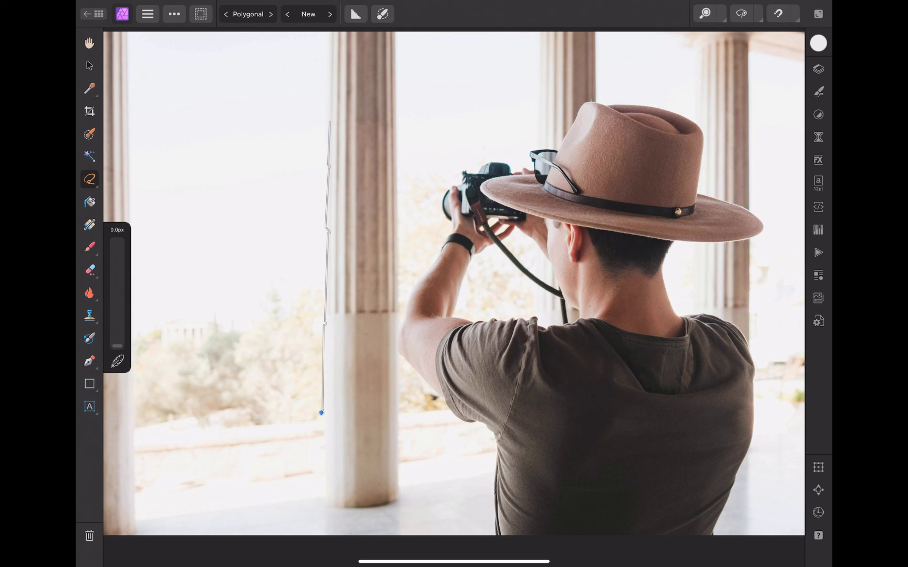
{"action": "left_click", "coordinate": [327, 35]}
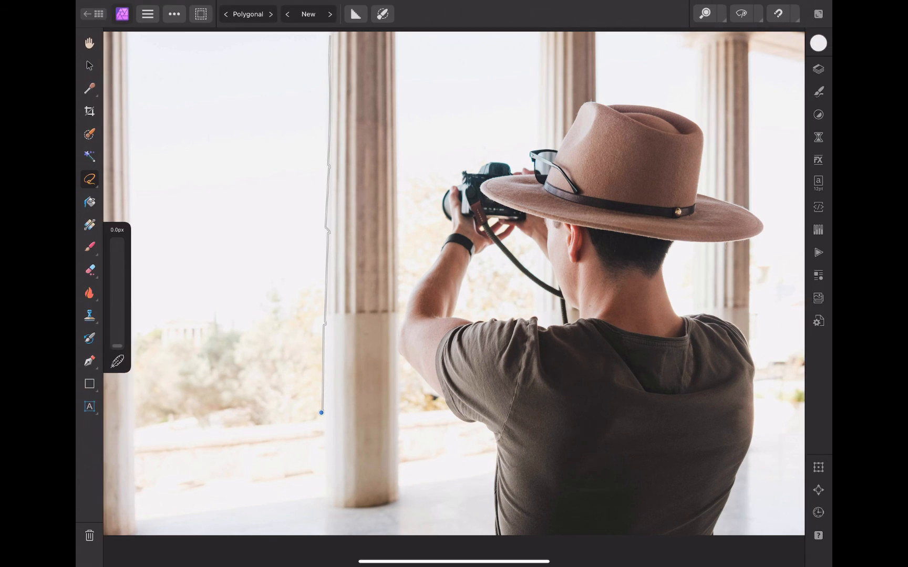
{"action": "left_click", "coordinate": [272, 36]}
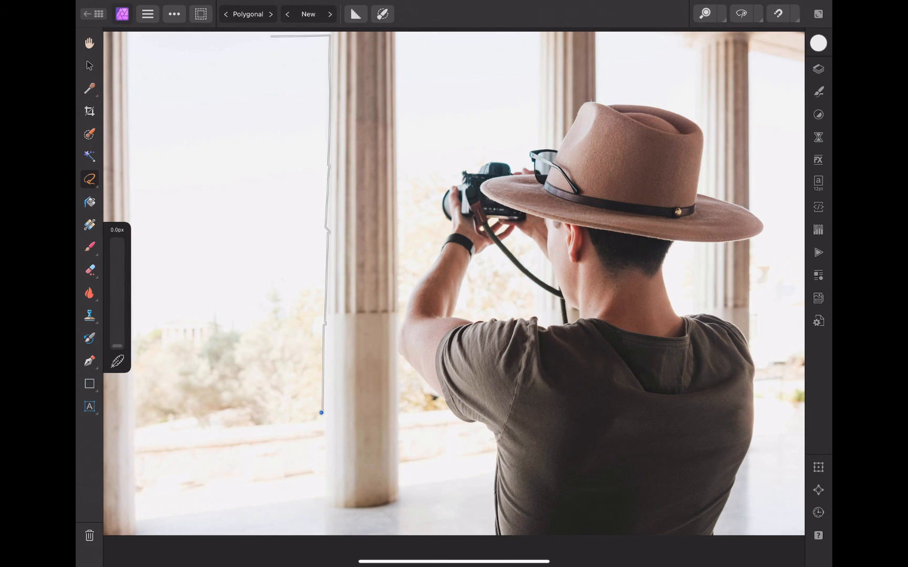
{"action": "left_click", "coordinate": [818, 115]}
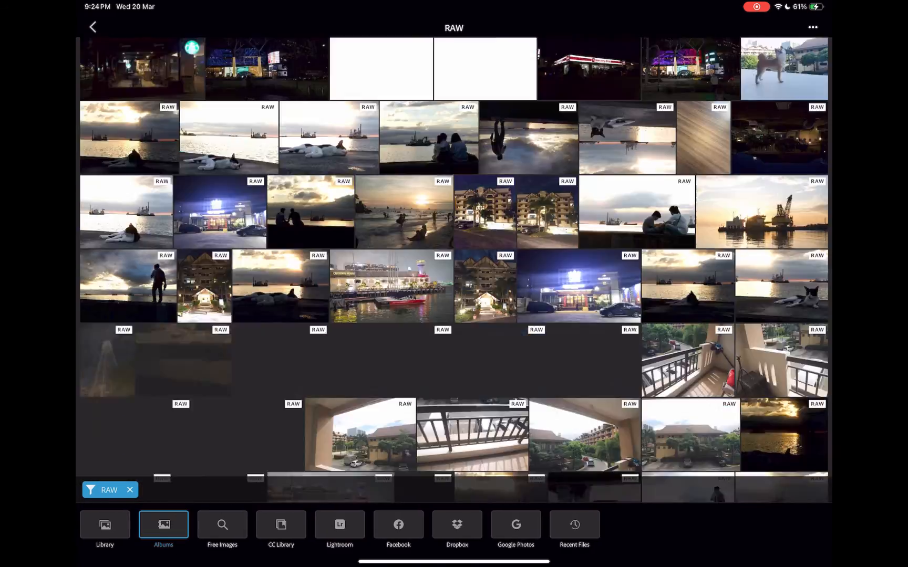
Find the harbour-wall photo in the RAW album and open its original
{"action": "scroll", "scroll_direction": "up", "scroll_amount": 3}
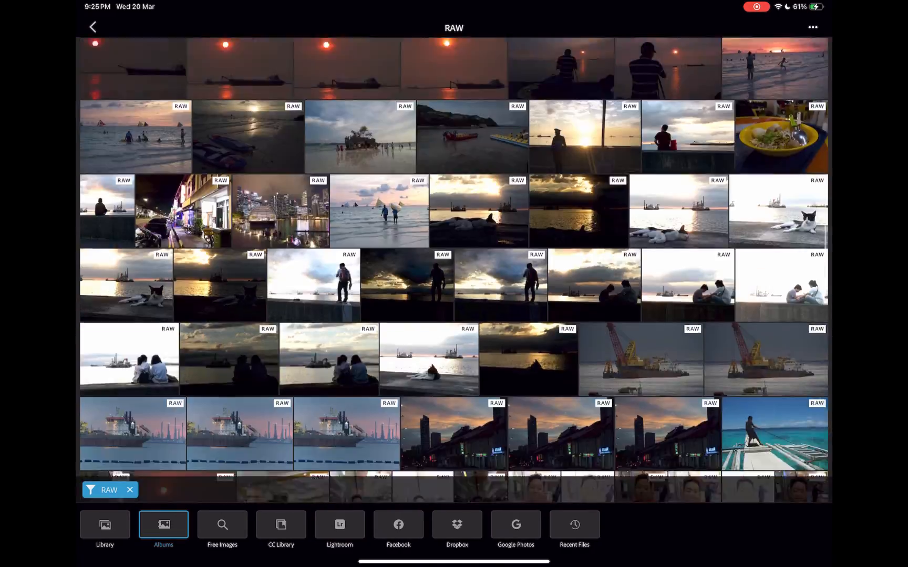
{"action": "scroll", "scroll_direction": "down", "scroll_amount": 3}
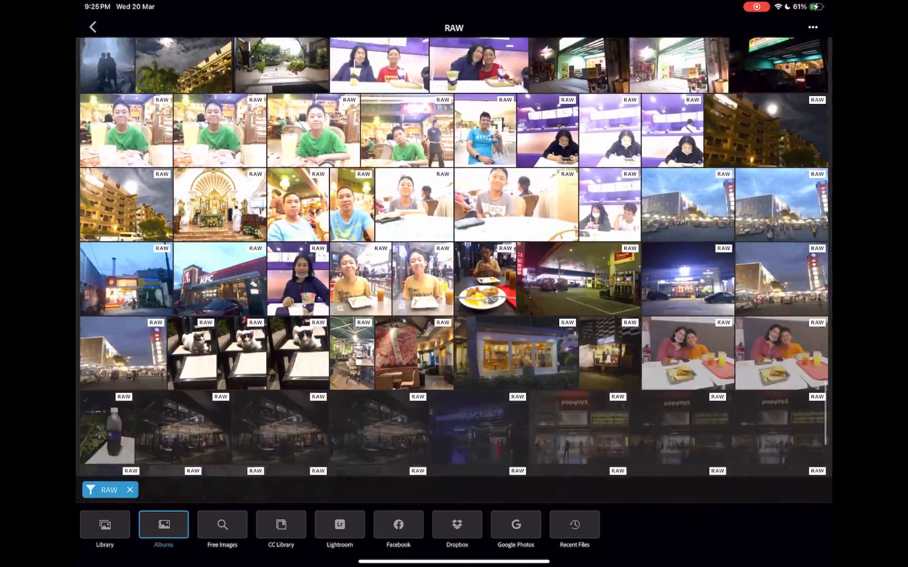
{"action": "scroll", "scroll_direction": "down", "scroll_amount": 3}
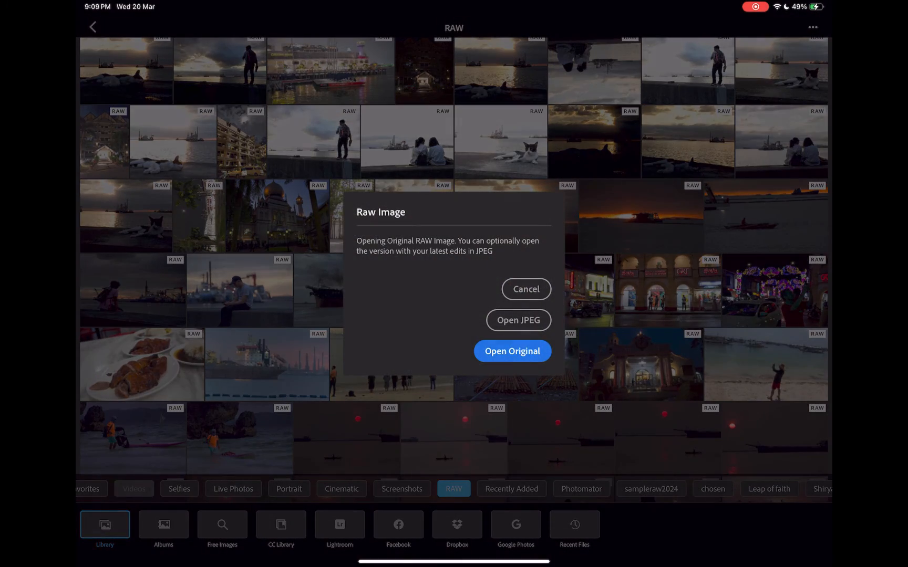
{"action": "left_click", "coordinate": [512, 351]}
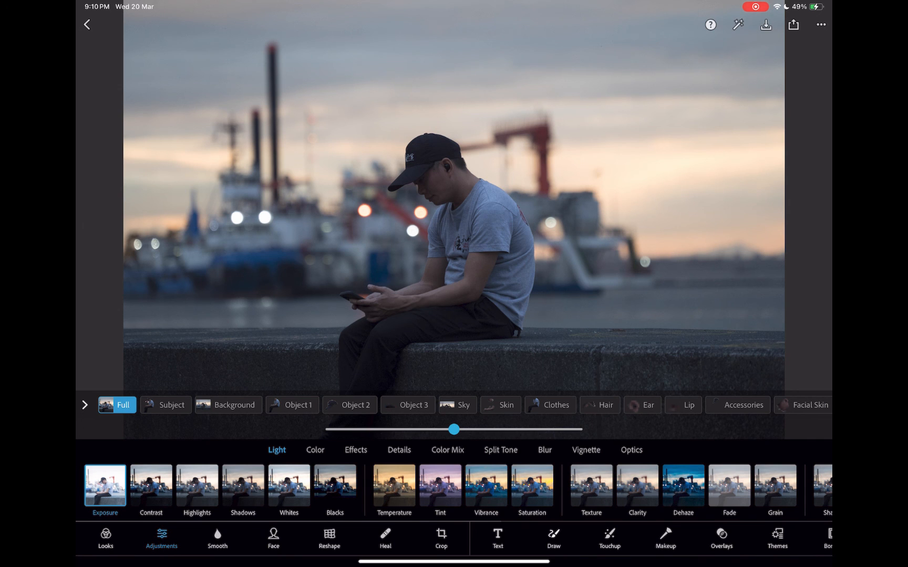
Preview the Subject, Background, Object 1–3, Sky and Skin masks, then select the man's mask
{"action": "left_click", "coordinate": [165, 404]}
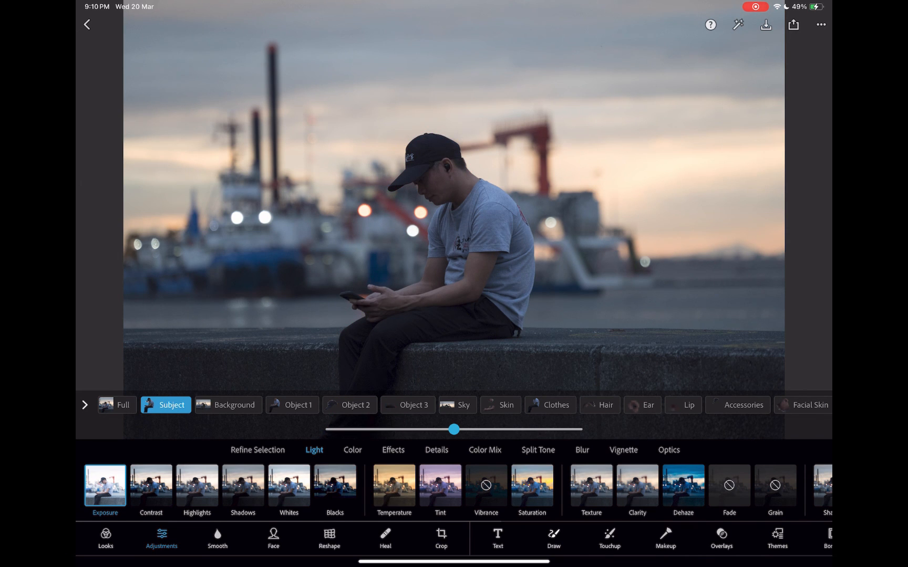
{"action": "left_click", "coordinate": [227, 405]}
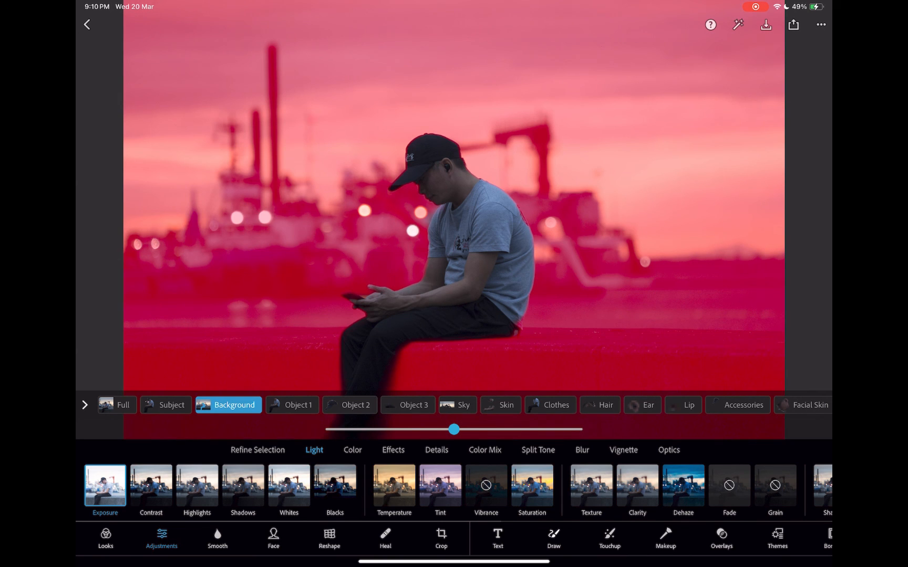
{"action": "left_click", "coordinate": [298, 404]}
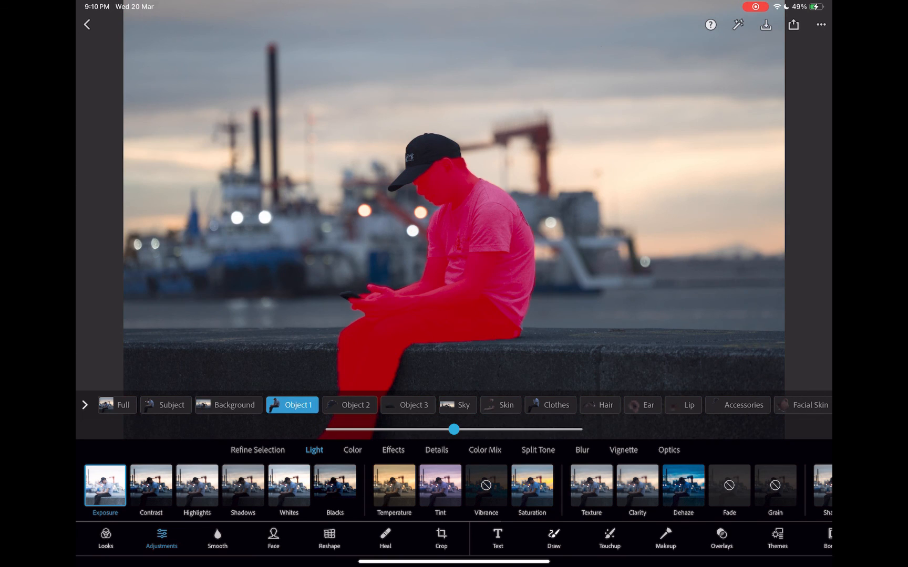
{"action": "left_click", "coordinate": [350, 404]}
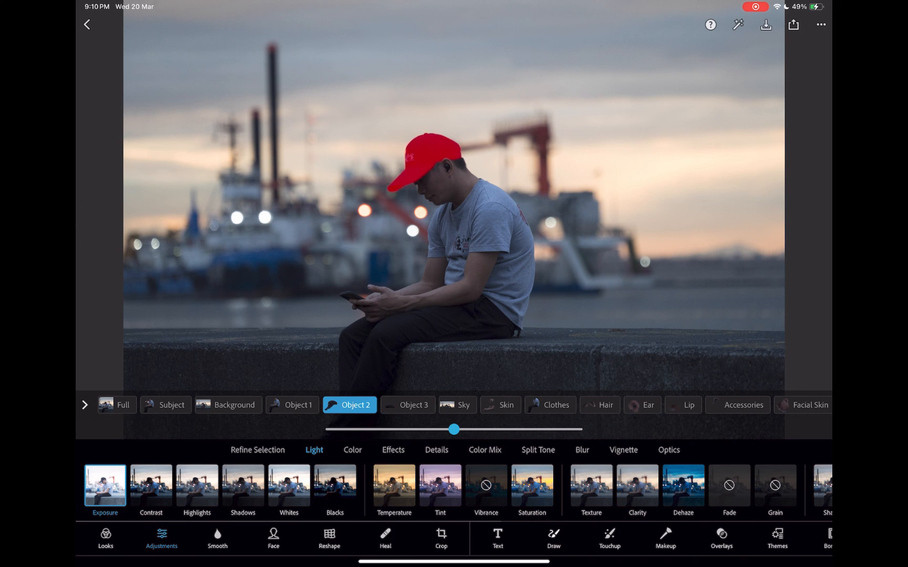
{"action": "left_click", "coordinate": [408, 405]}
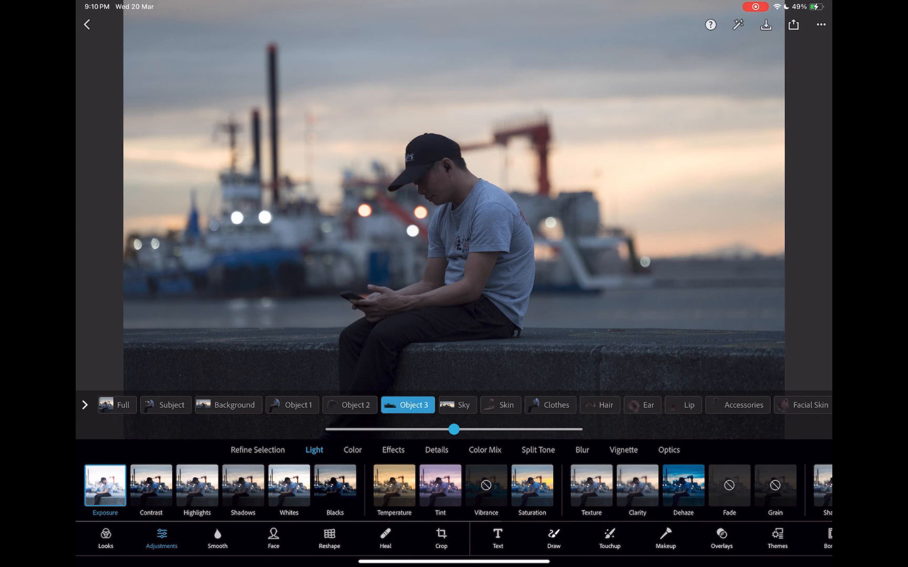
{"action": "left_click", "coordinate": [457, 405]}
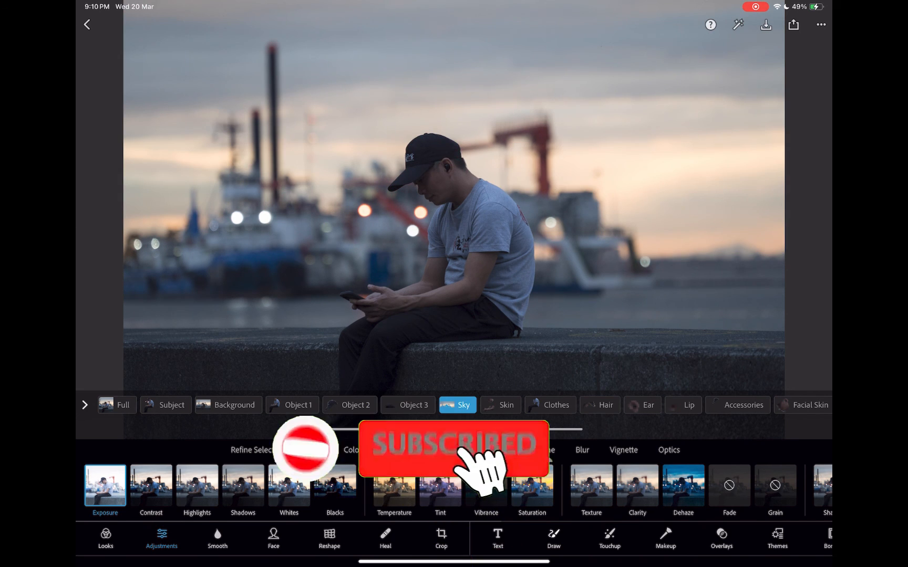
{"action": "left_click", "coordinate": [500, 404]}
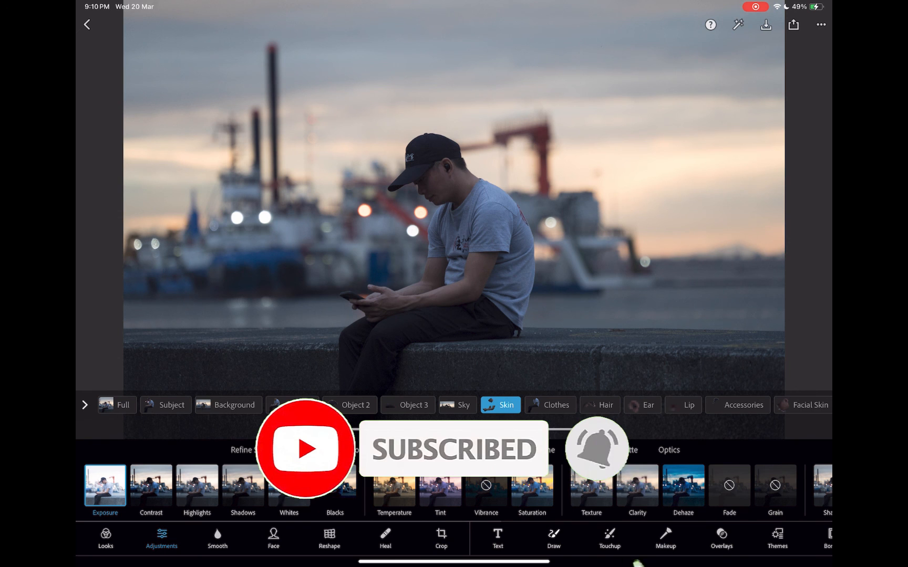
{"action": "left_click", "coordinate": [414, 404]}
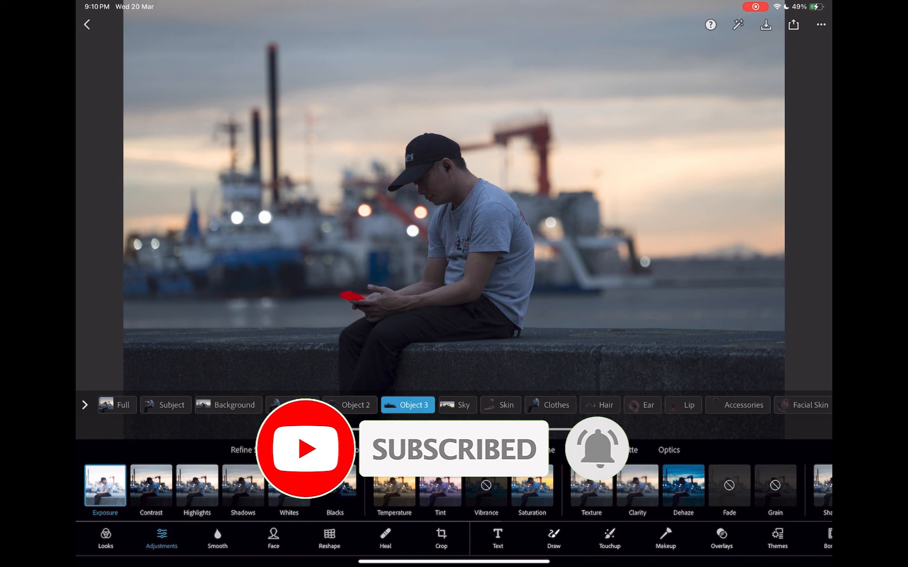
{"action": "left_click", "coordinate": [293, 405]}
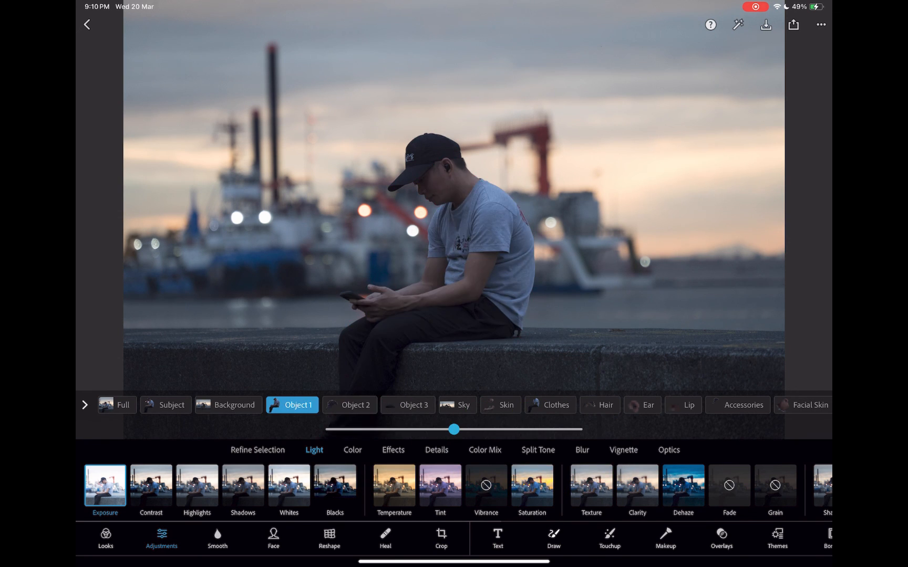